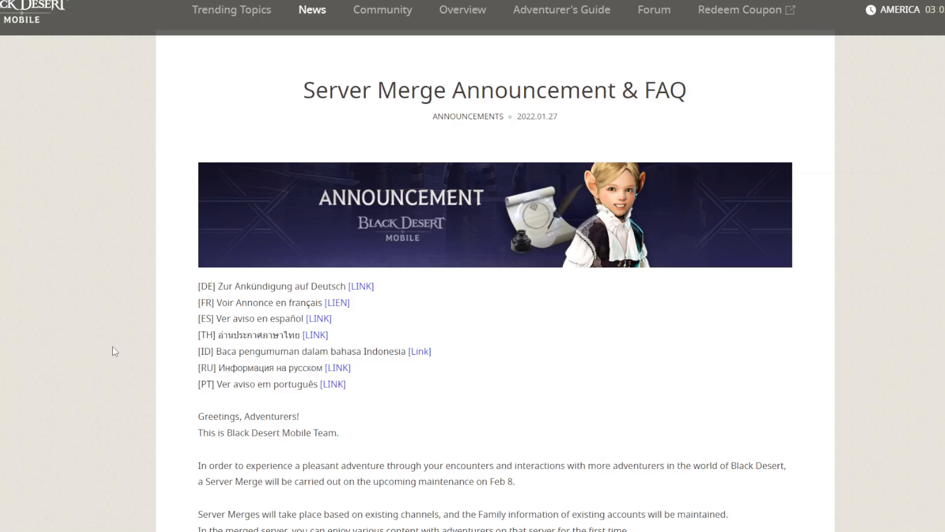
mouse_move(308, 351)
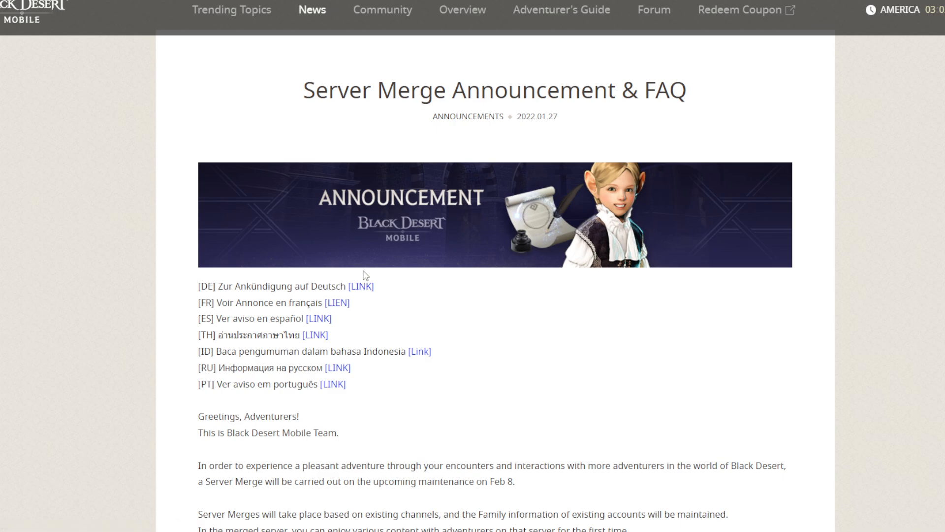
mouse_move(320, 102)
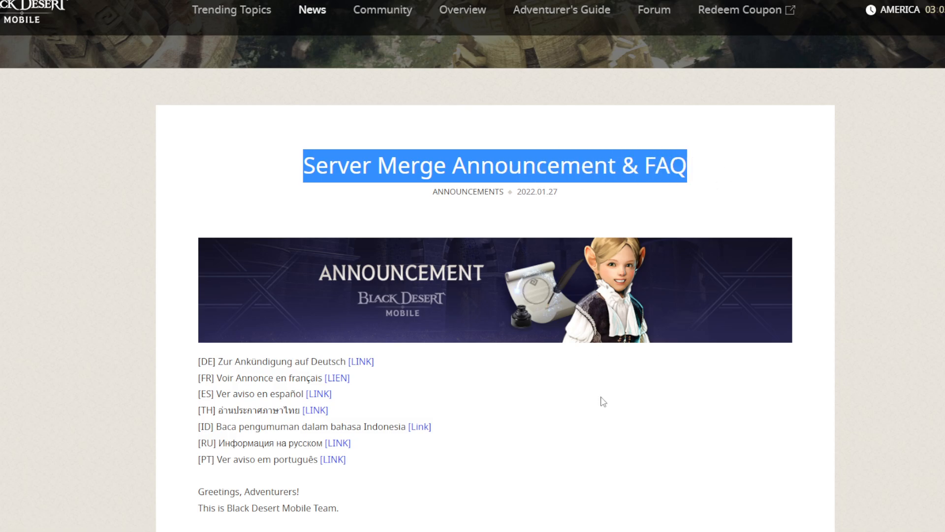
Step: Highlight the Feb 8 maintenance date in the intro, then scroll on to the Server Merge List table
scroll(down, 3)
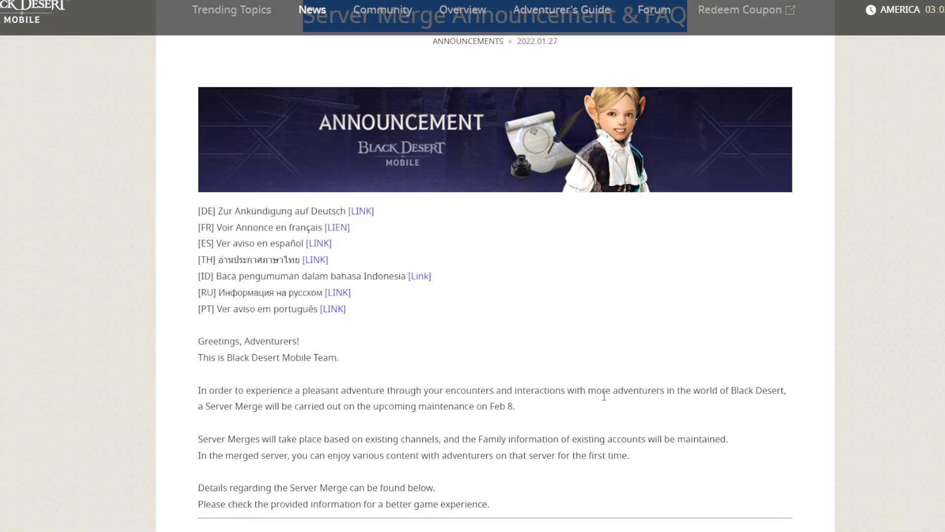
scroll(down, 3)
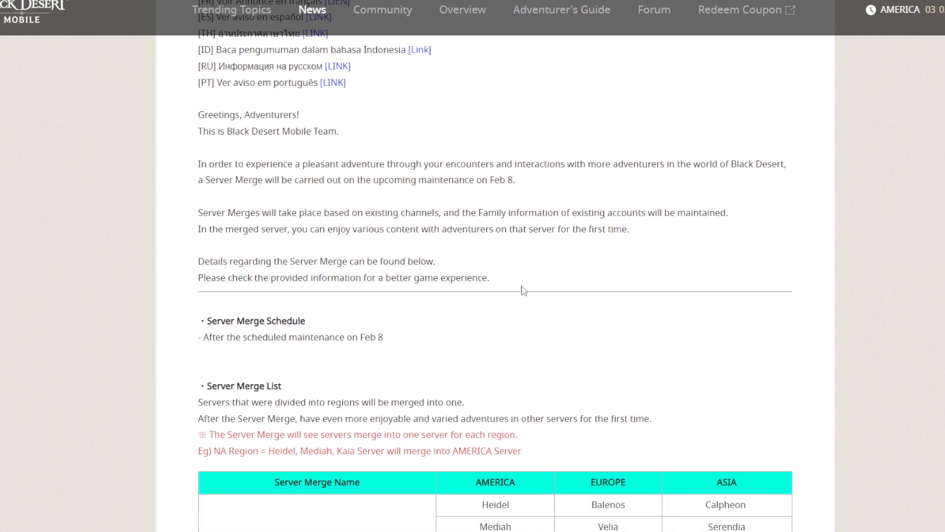
double_click(501, 179)
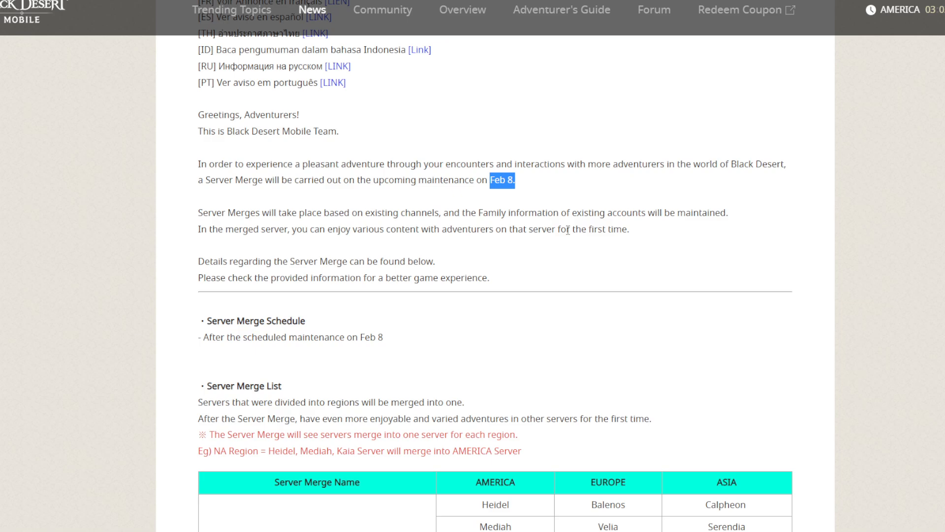
scroll(down, 3)
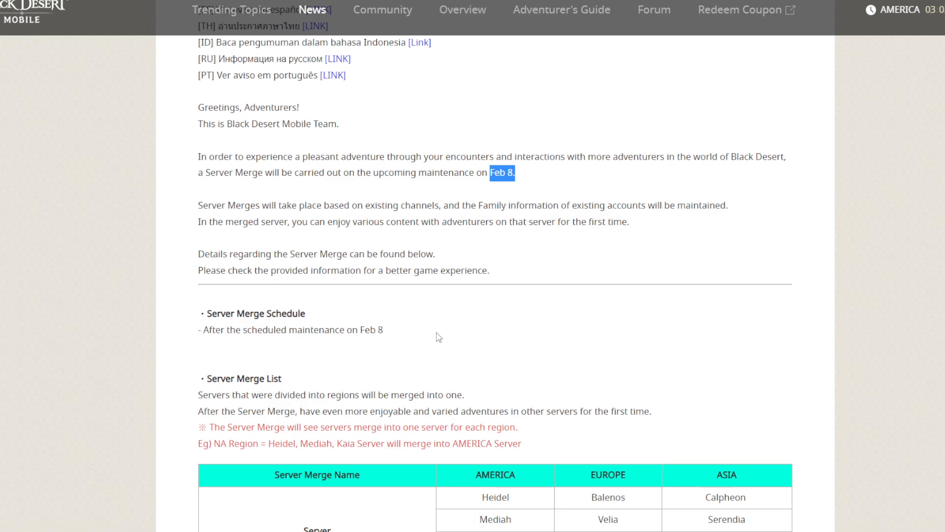
scroll(down, 3)
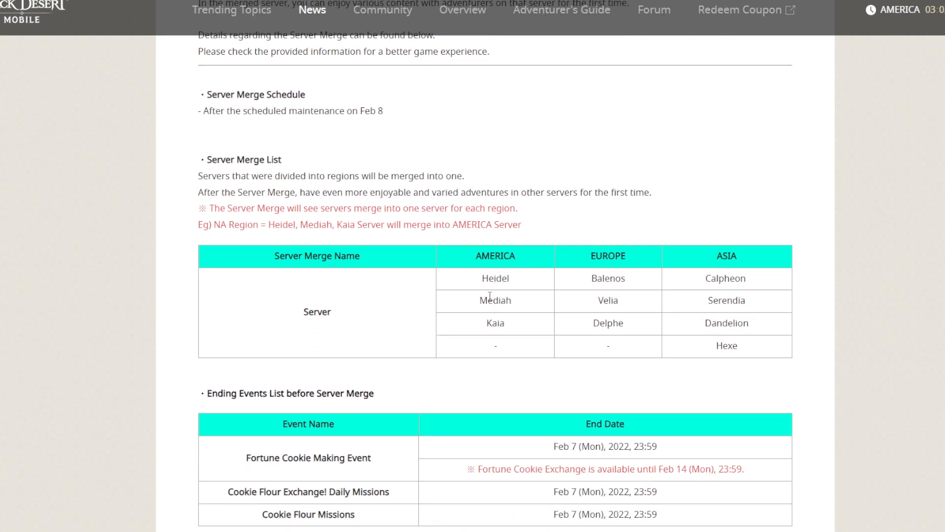
Step: Scroll through the regional server merge table covering America, Europe and Asia servers down to Hexe
scroll(down, 3)
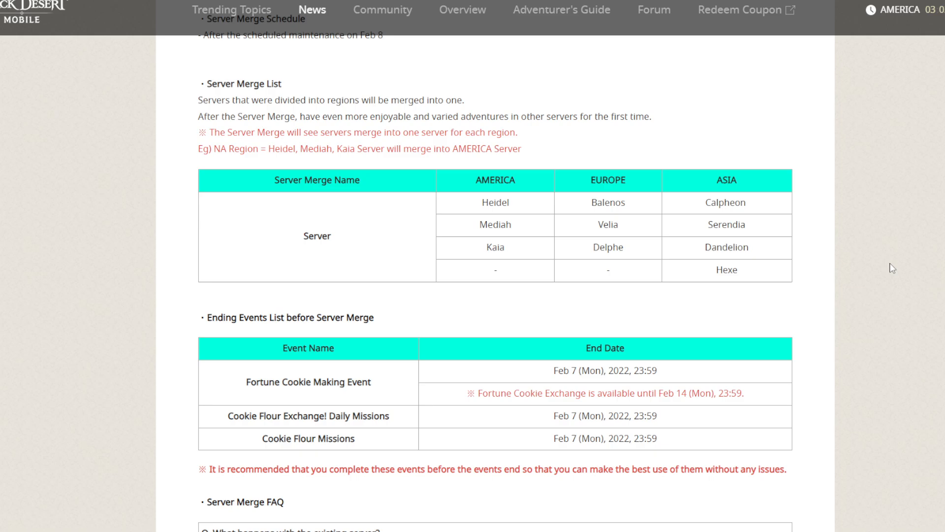
mouse_move(759, 157)
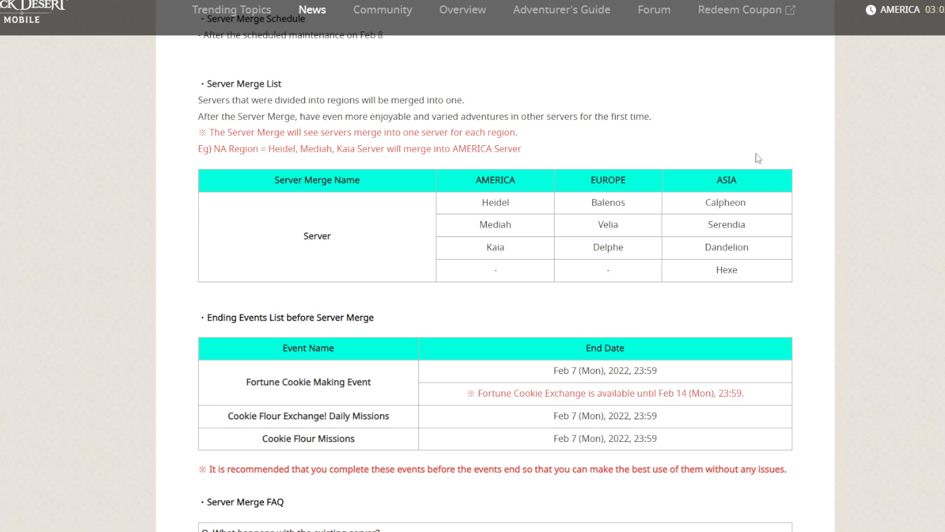
mouse_move(517, 197)
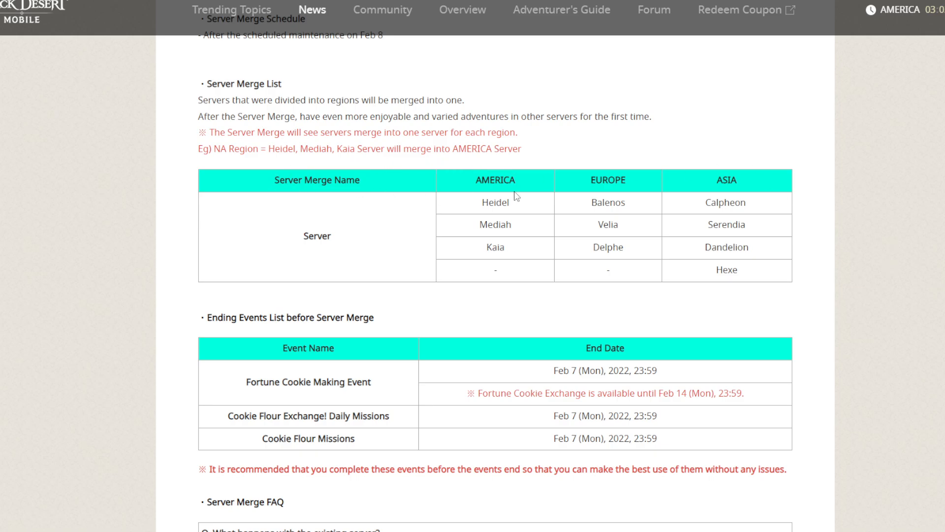
mouse_move(488, 197)
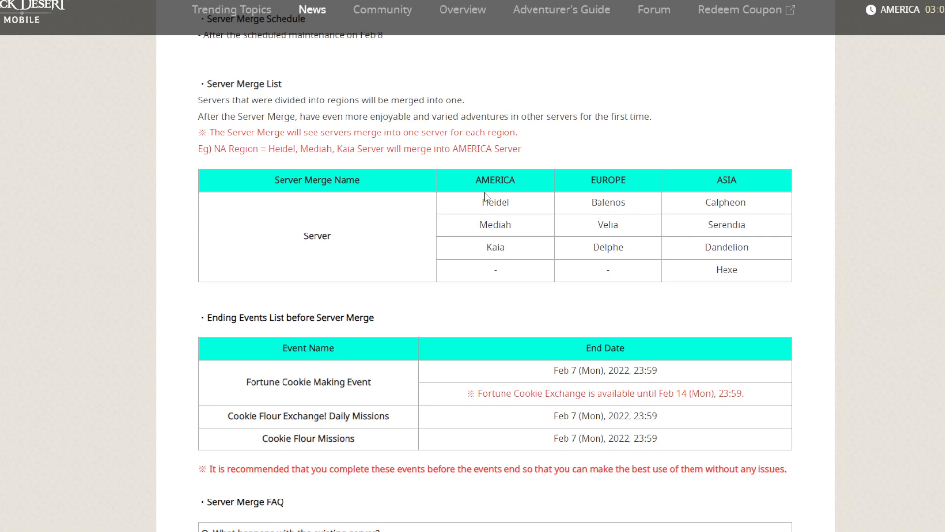
mouse_move(506, 192)
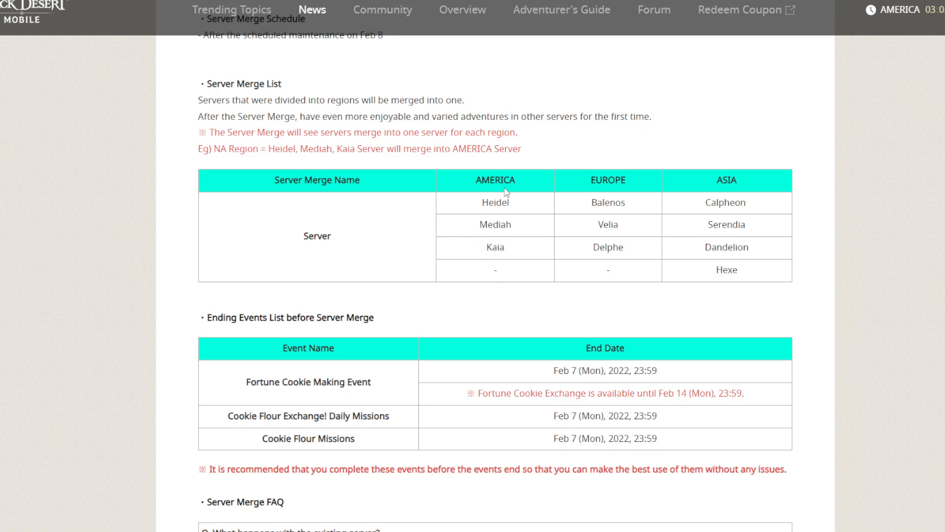
mouse_move(482, 194)
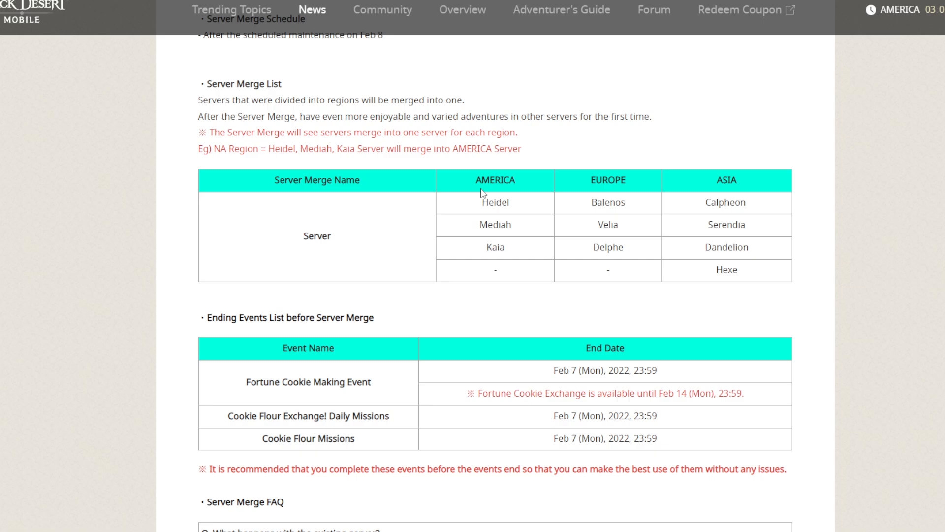
mouse_move(634, 246)
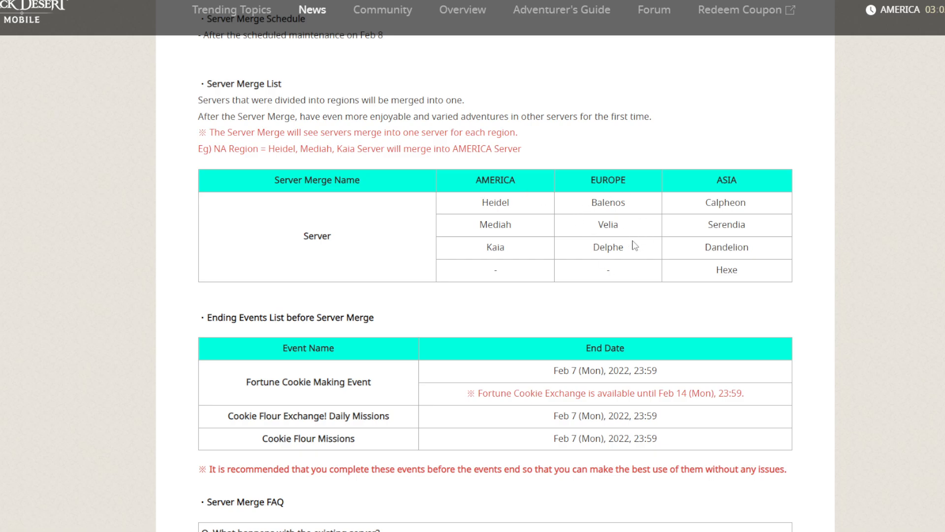
mouse_move(762, 221)
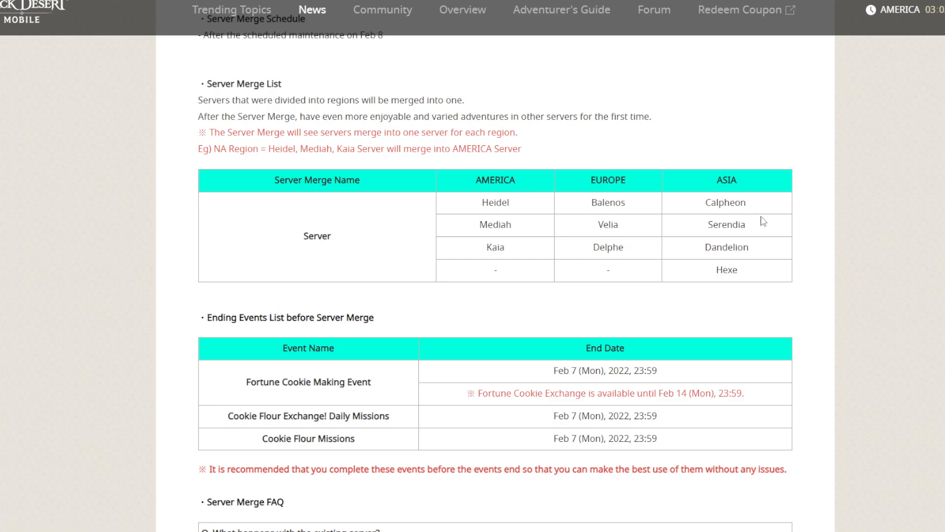
mouse_move(759, 254)
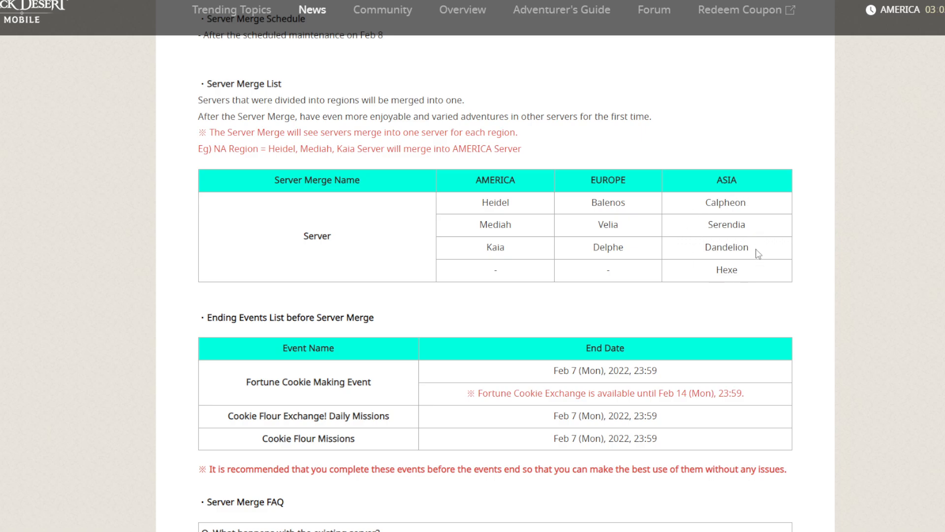
mouse_move(755, 250)
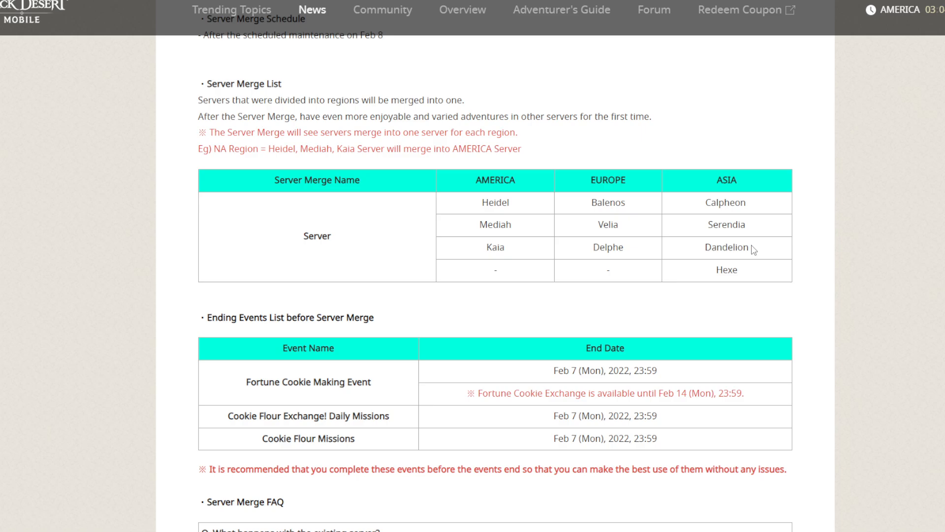
mouse_move(718, 294)
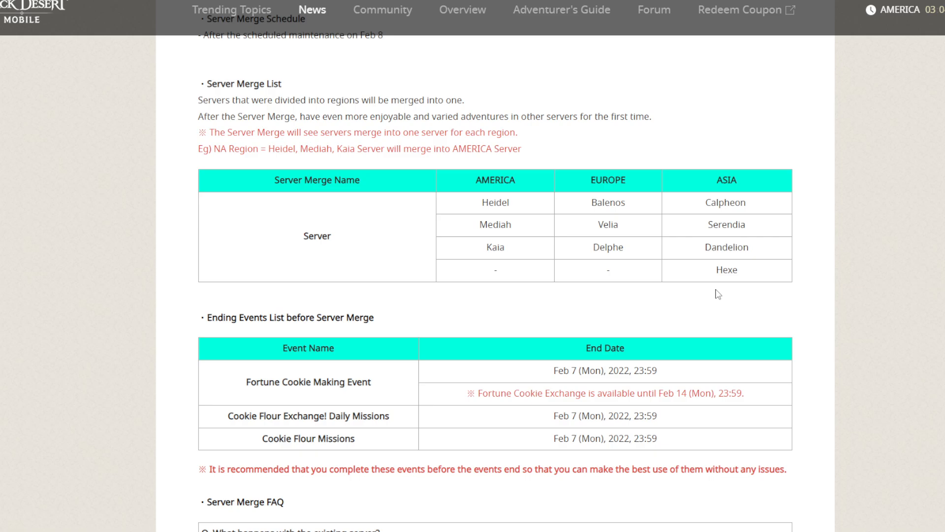
scroll(down, 3)
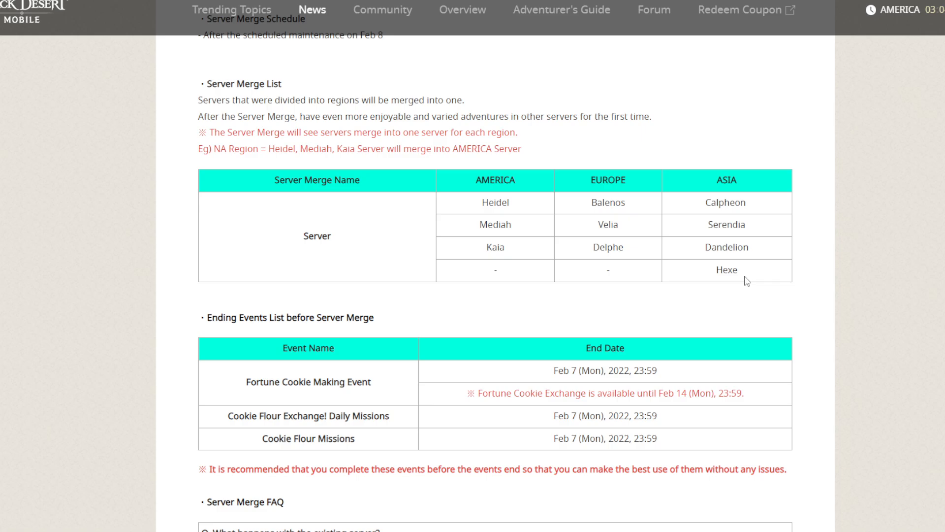
mouse_move(528, 195)
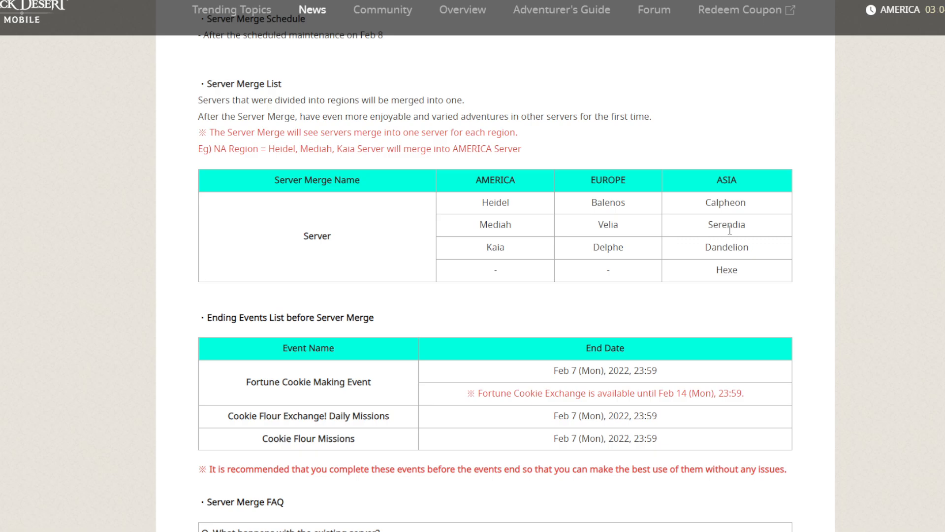
mouse_move(739, 287)
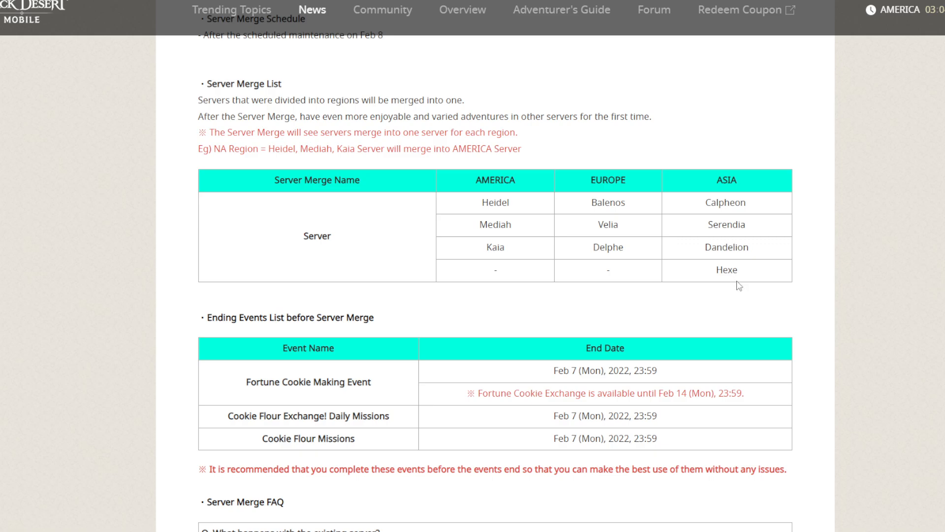
Step: Scroll past the Ending Events List into the Server Merge FAQ on rankings and conquered nodes
scroll(down, 3)
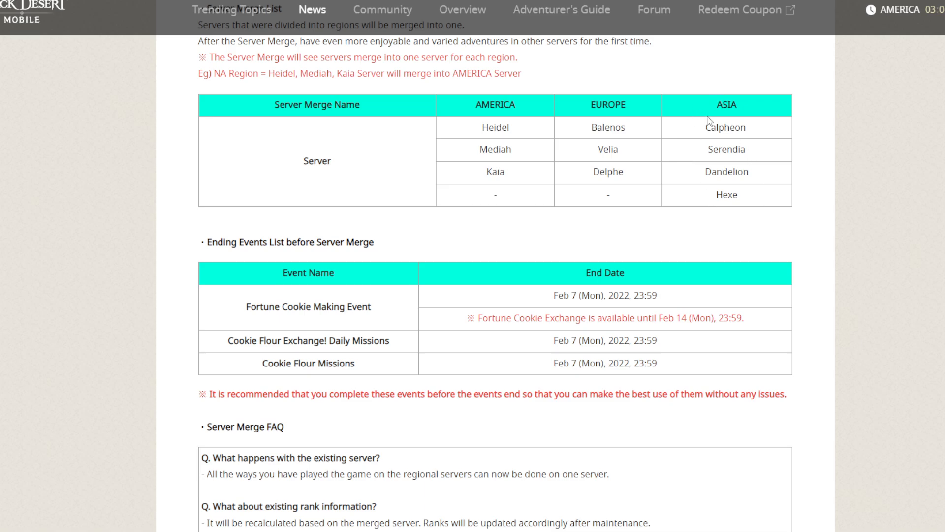
mouse_move(758, 223)
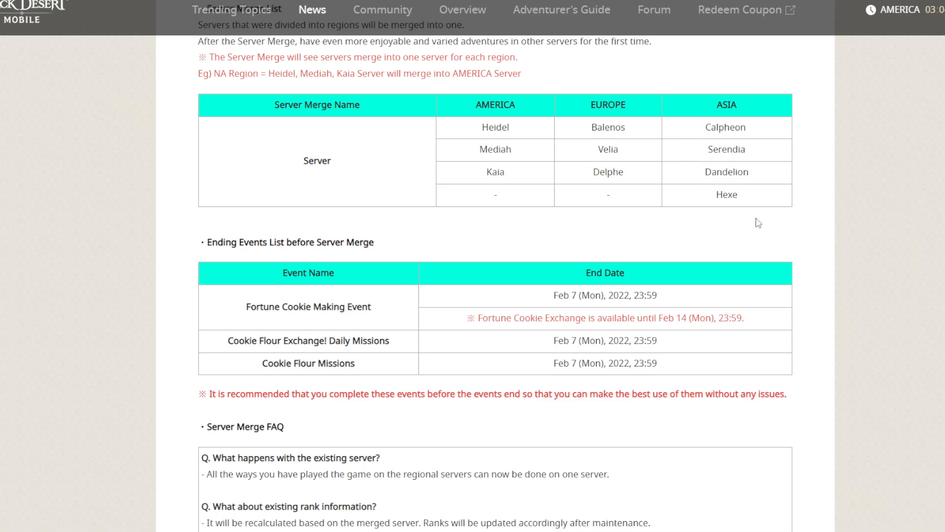
scroll(down, 3)
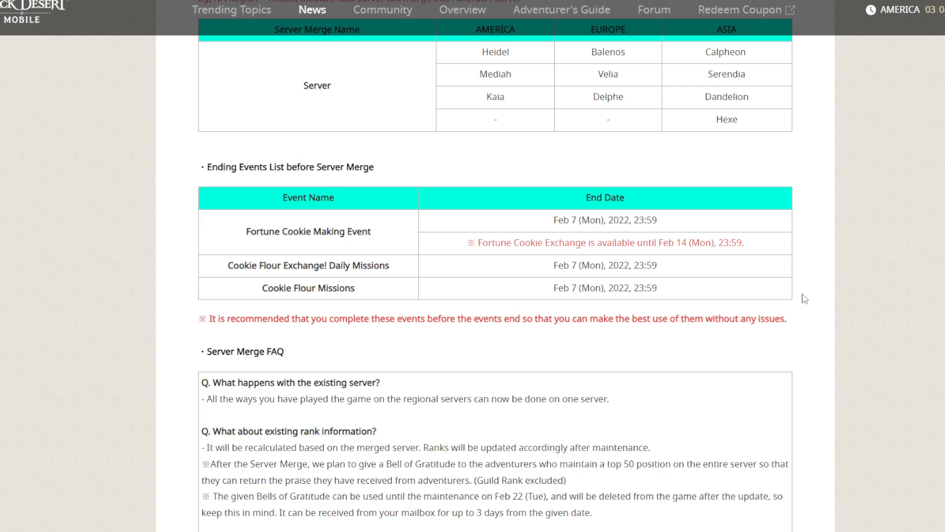
scroll(down, 3)
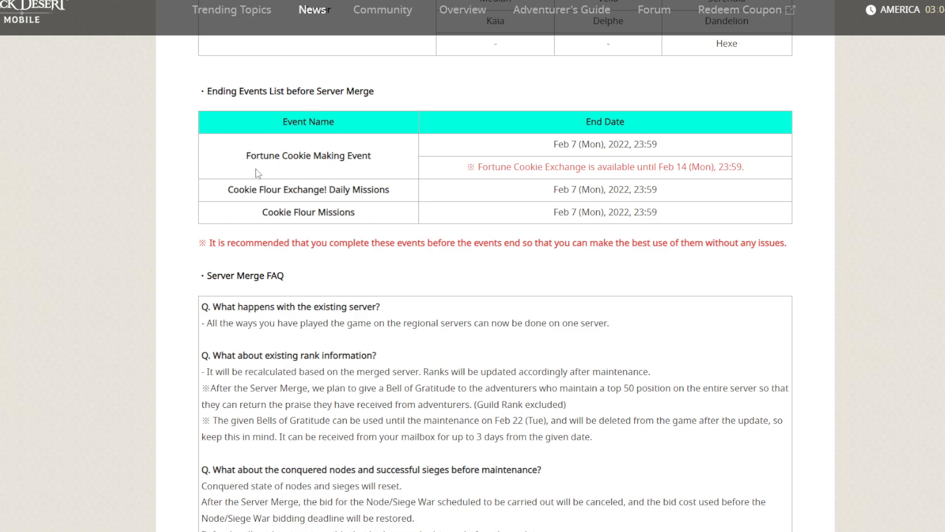
scroll(down, 3)
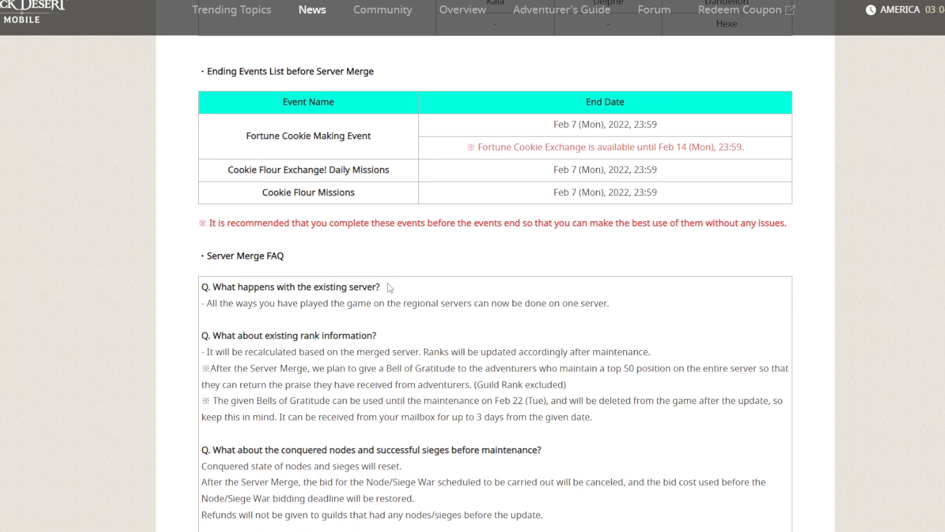
Step: Highlight the Bell of Gratitude top 50 reward note in the first FAQ answer, then clear the selection
scroll(down, 3)
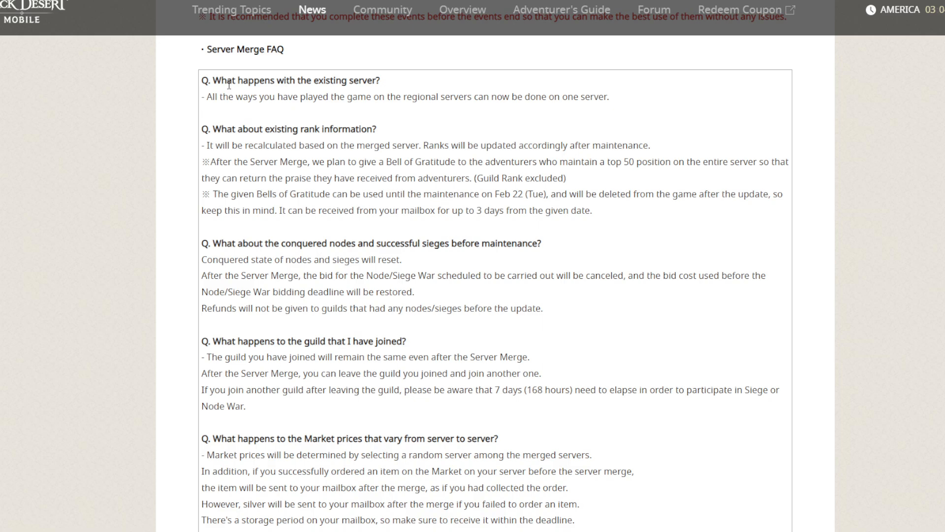
mouse_move(213, 103)
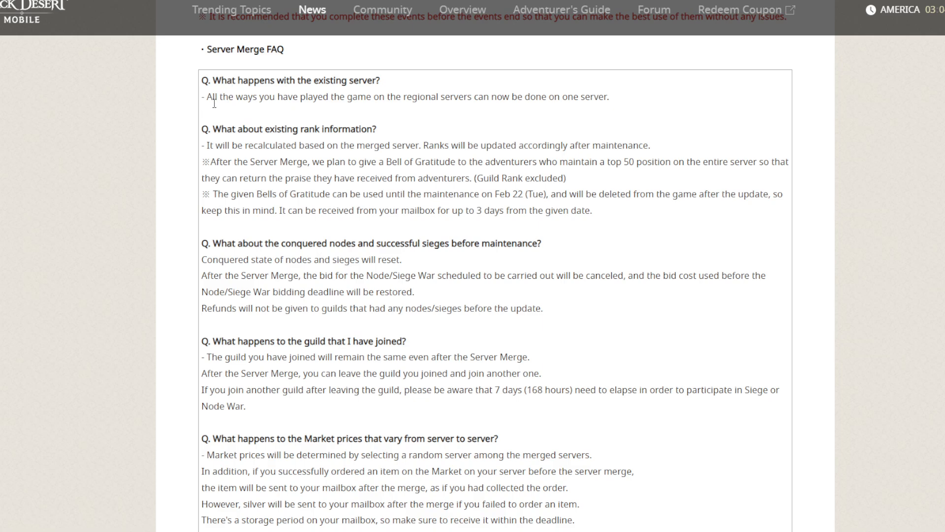
mouse_move(415, 113)
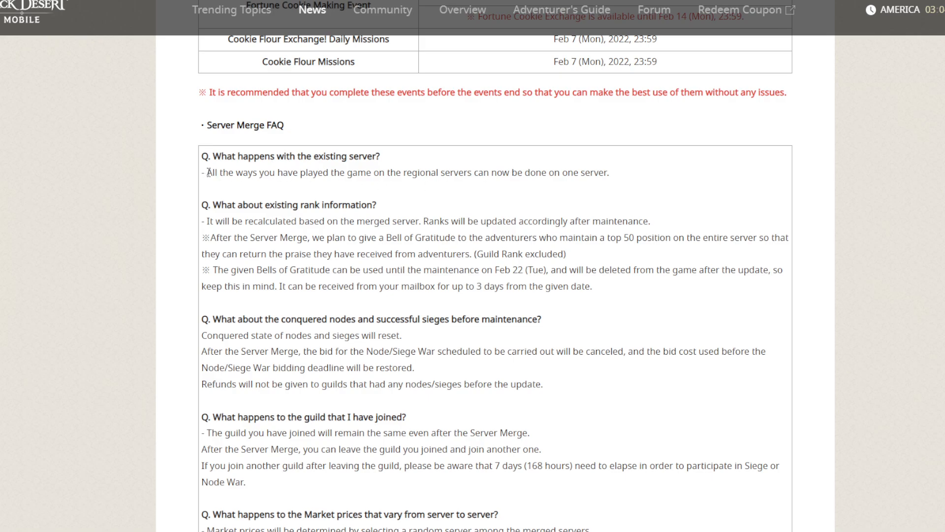
drag(206, 174, 489, 173)
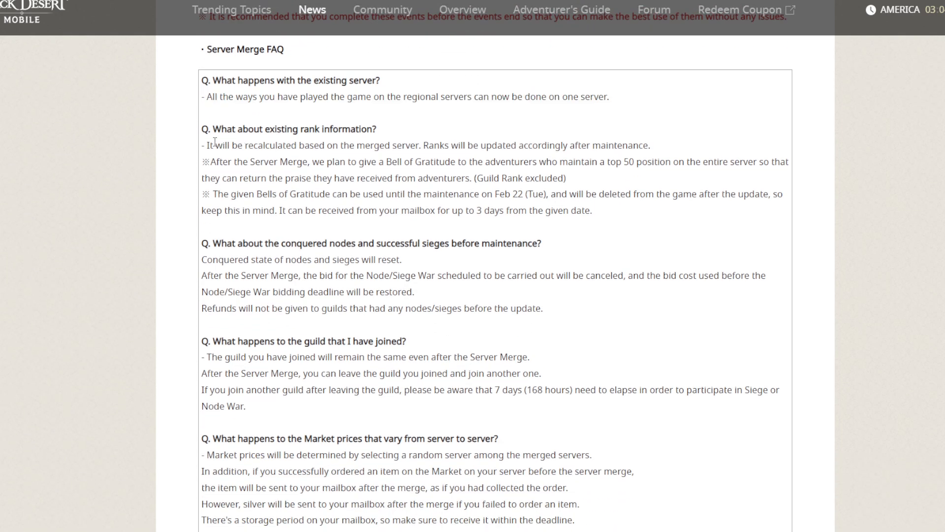
drag(203, 146, 231, 146)
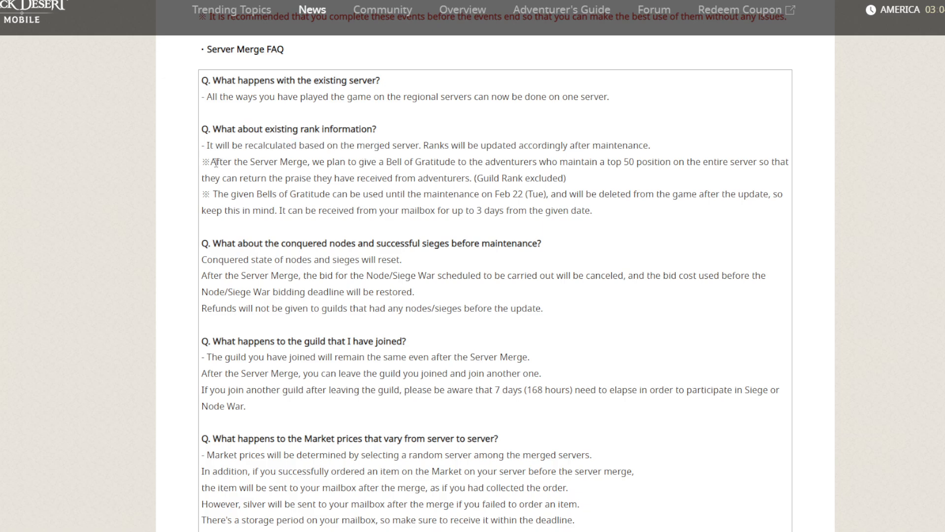
drag(309, 161, 400, 161)
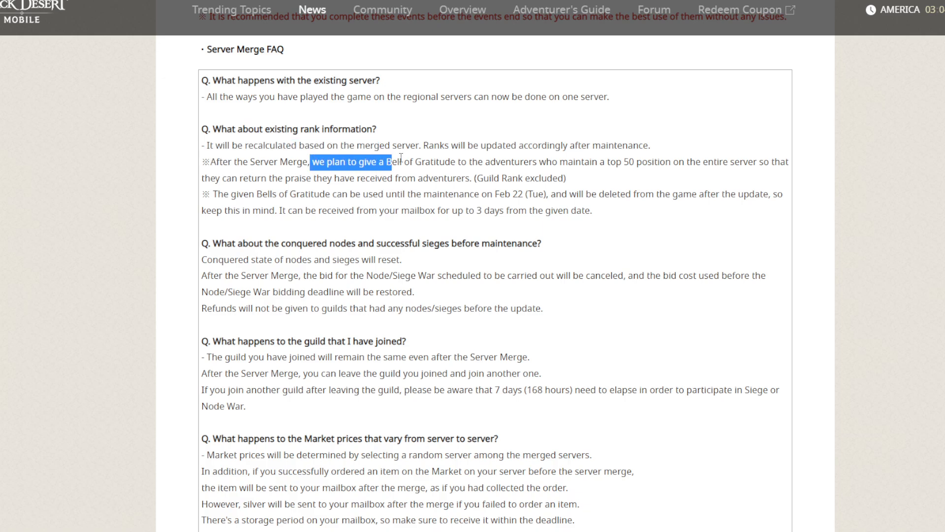
drag(391, 161, 561, 161)
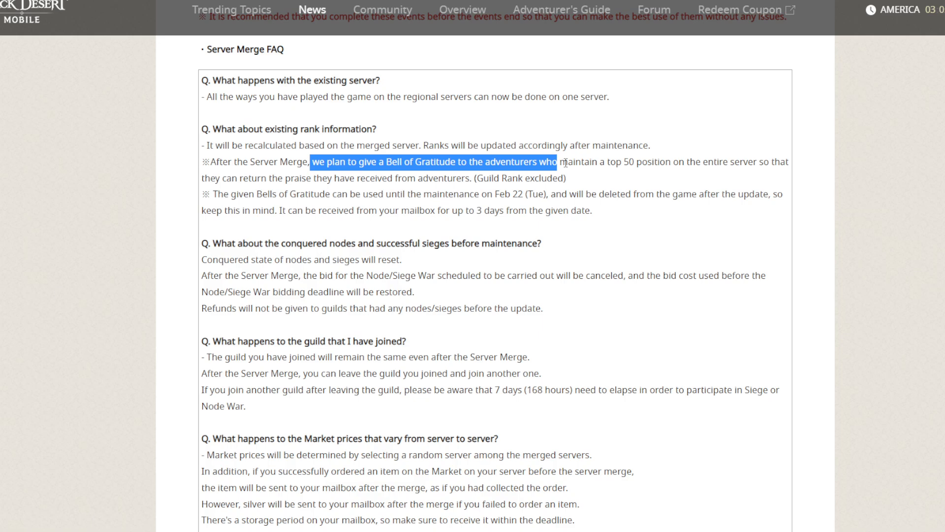
drag(560, 162, 648, 162)
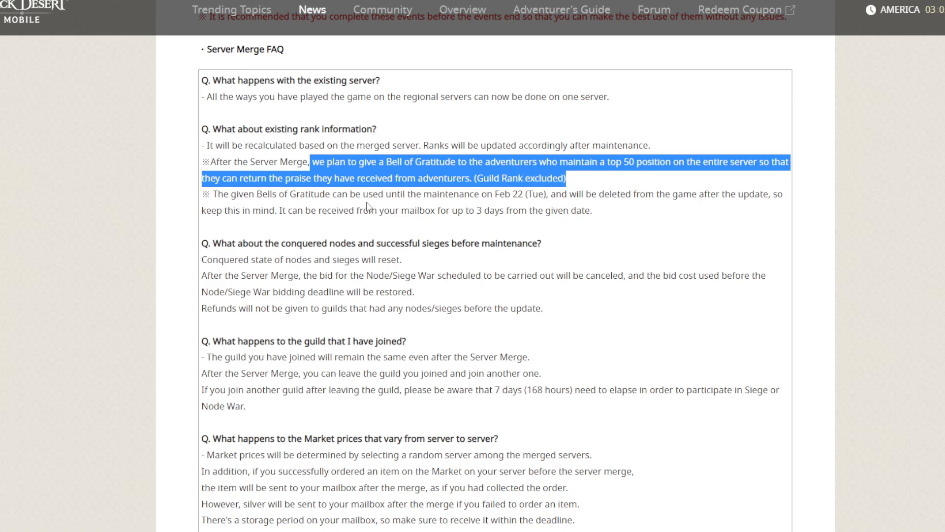
click(281, 222)
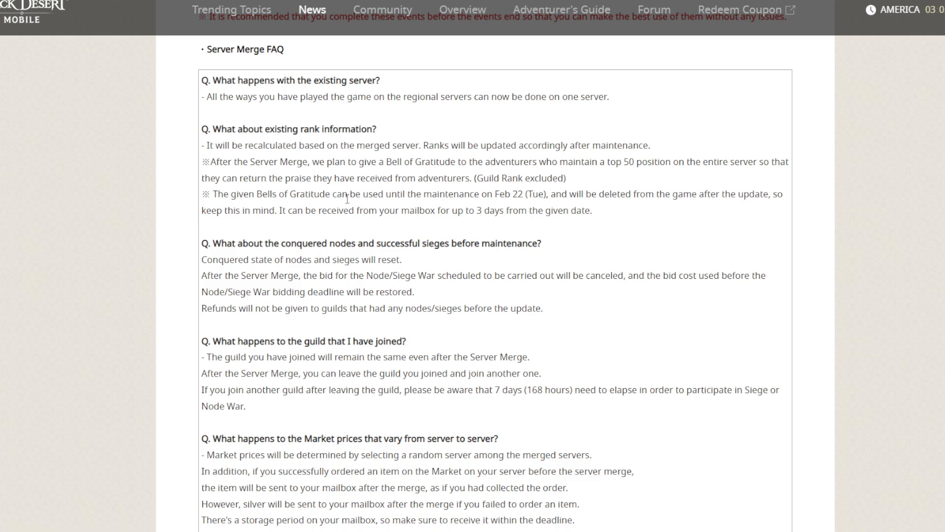
Step: Highlight the line that nodes and sieges will reset in the next FAQ answer
scroll(down, 3)
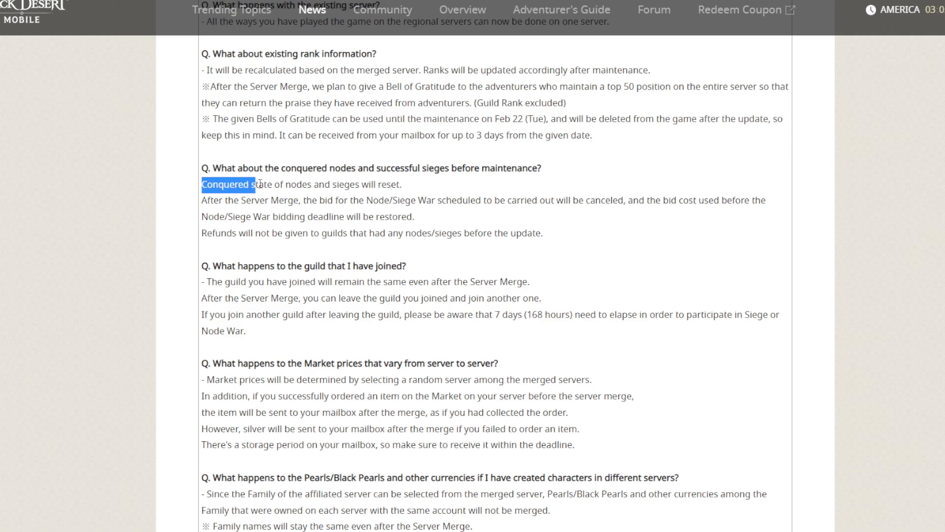
drag(258, 184, 381, 184)
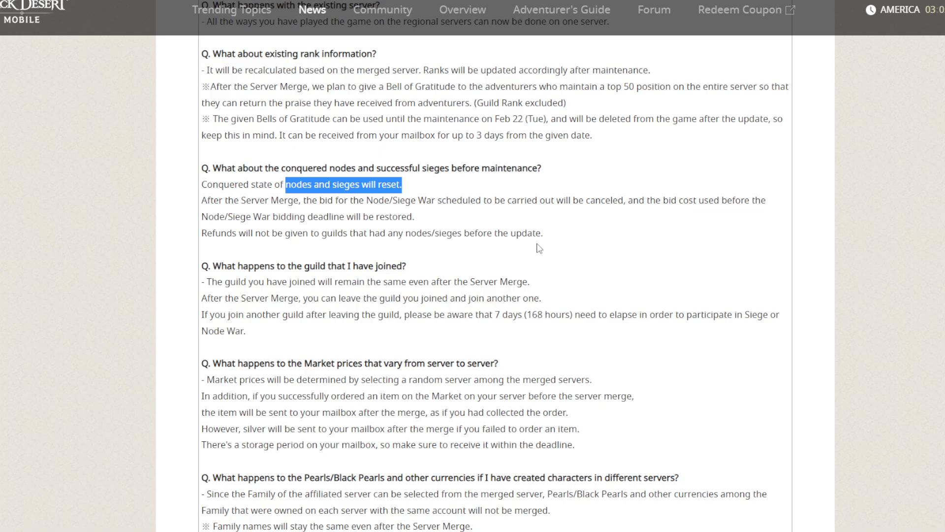
mouse_move(15, 101)
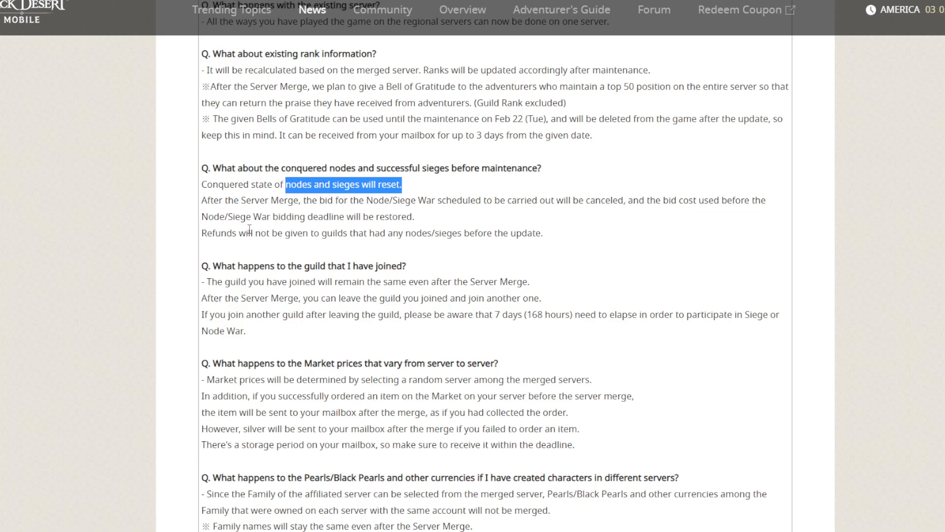
mouse_move(235, 227)
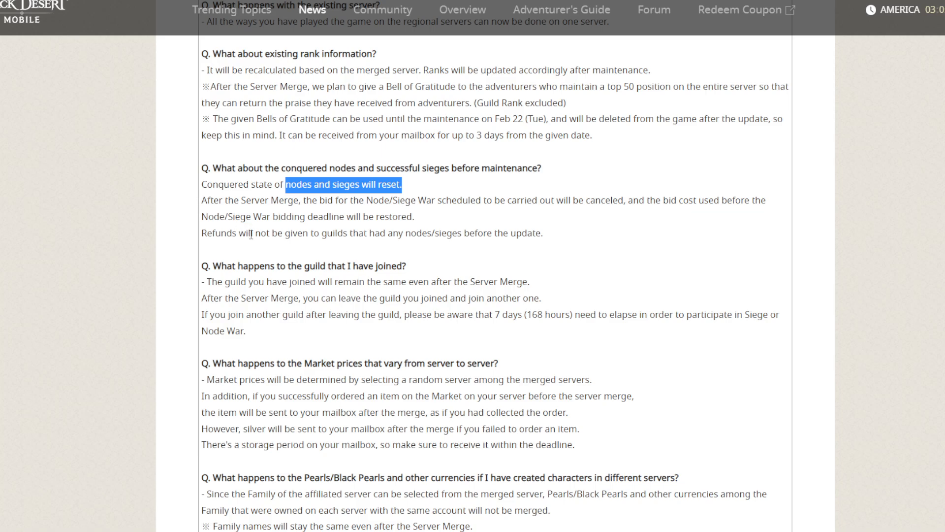
mouse_move(252, 235)
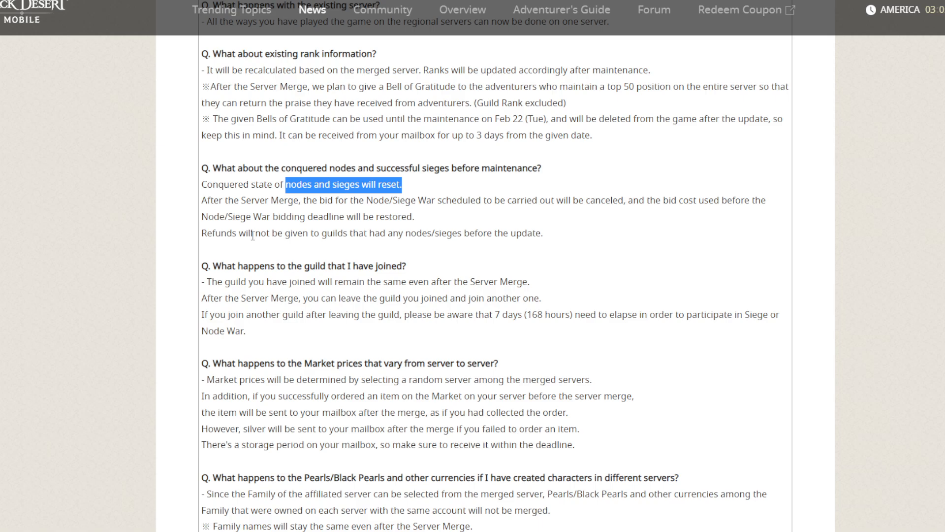
Step: Scroll to the FAQ answers on guild membership, Market prices and Pearls/Black Pearls across servers
scroll(down, 3)
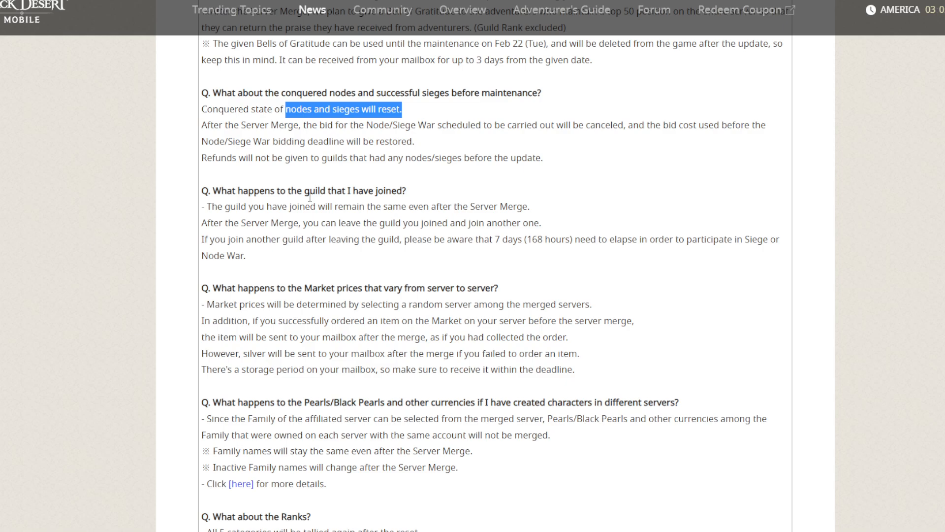
scroll(down, 3)
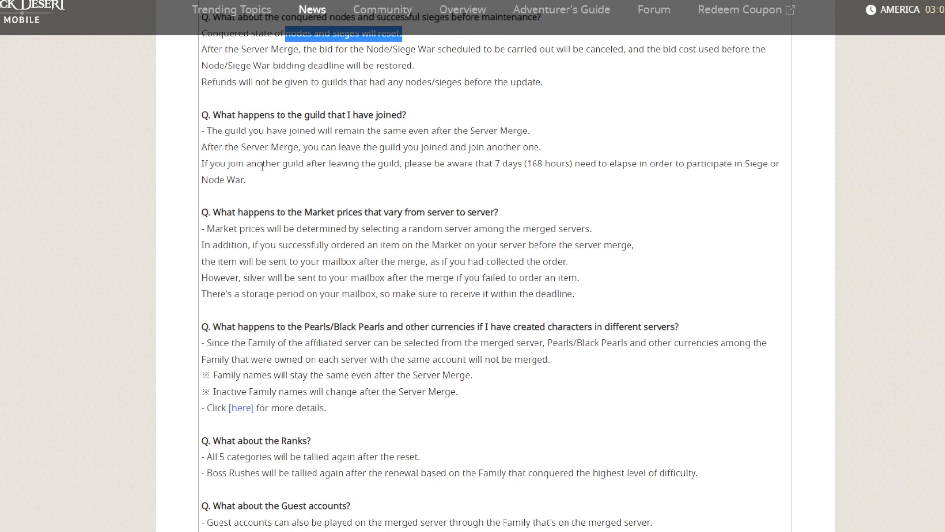
mouse_move(448, 143)
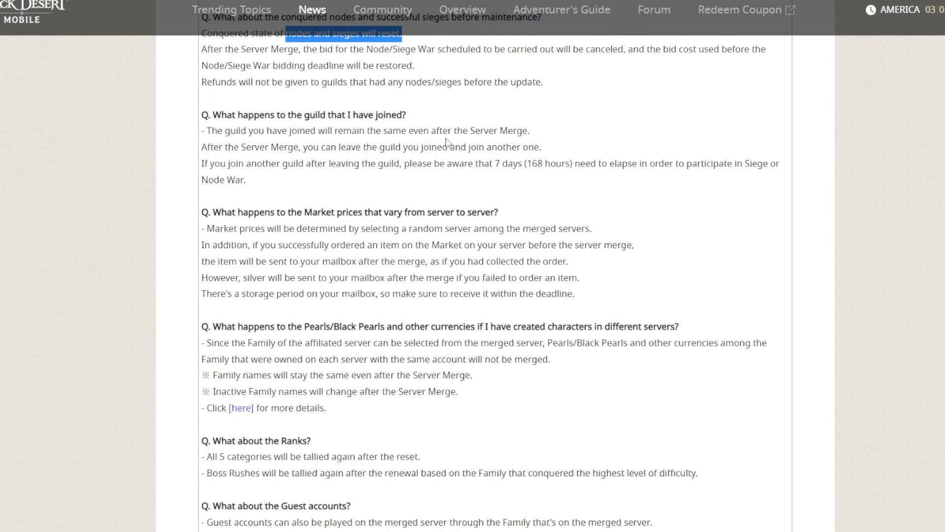
mouse_move(438, 176)
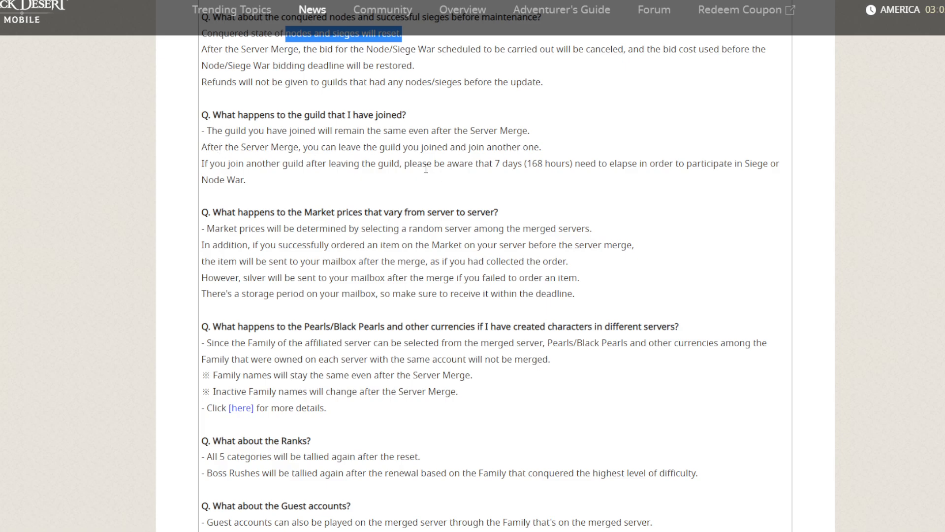
mouse_move(222, 159)
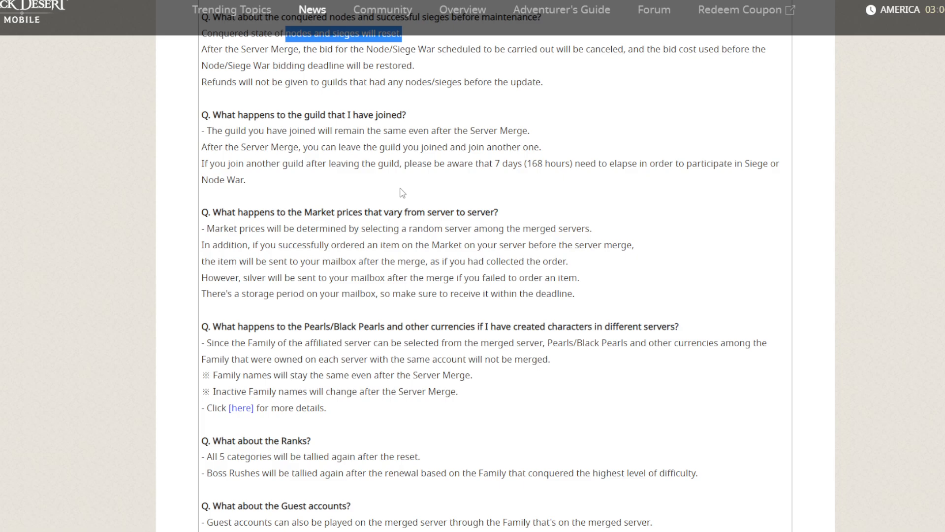
mouse_move(359, 186)
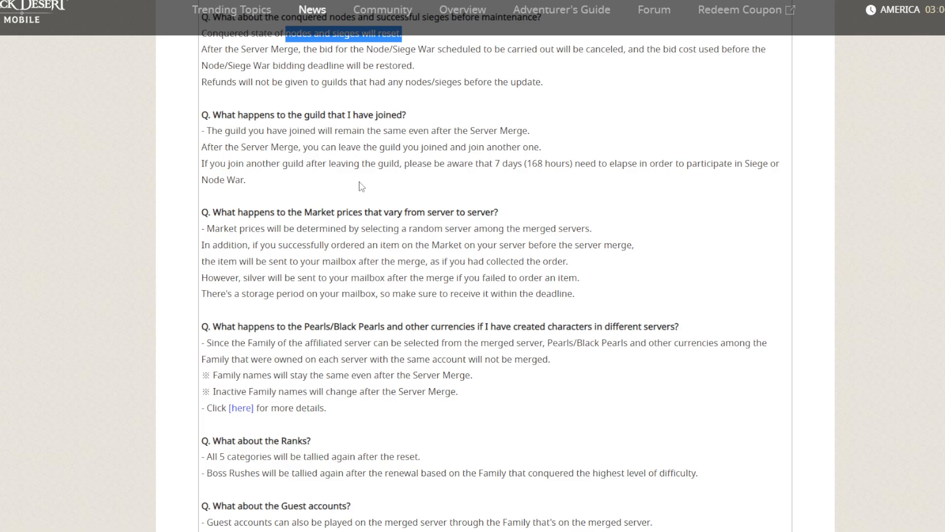
mouse_move(286, 176)
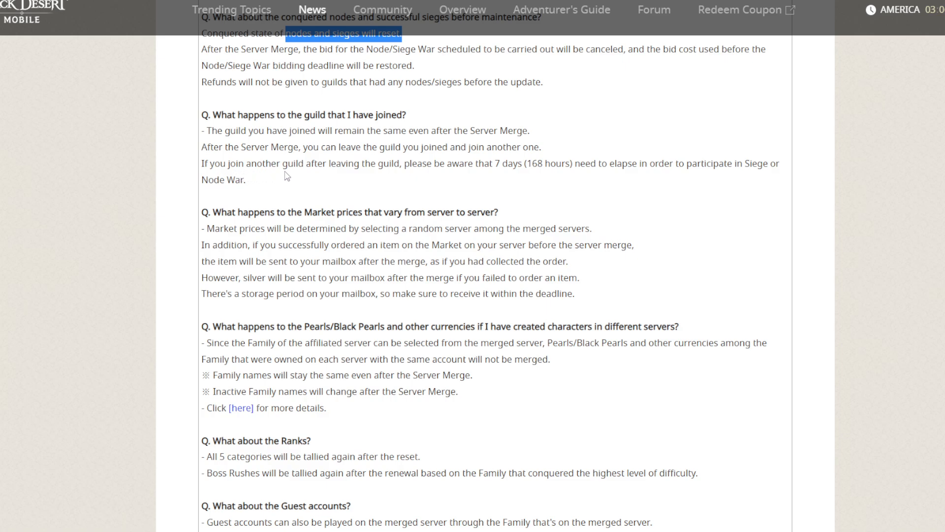
mouse_move(494, 176)
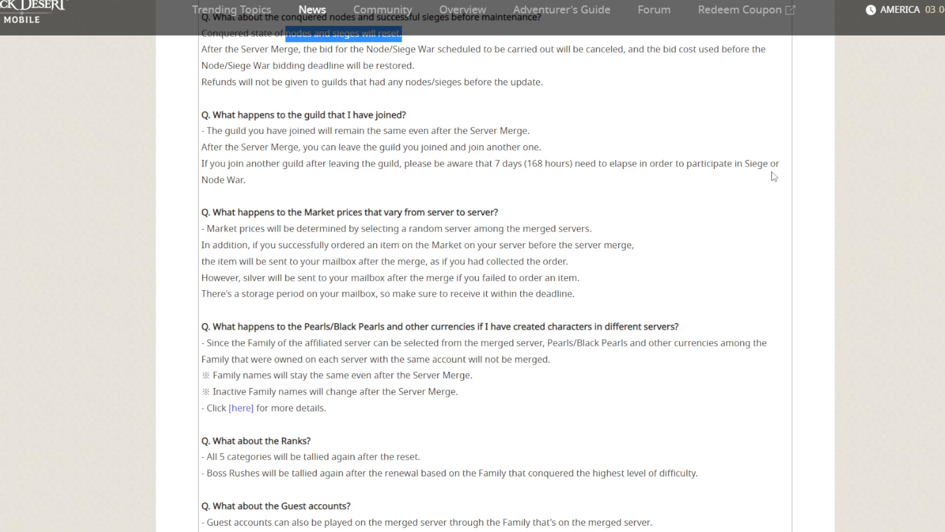
mouse_move(621, 190)
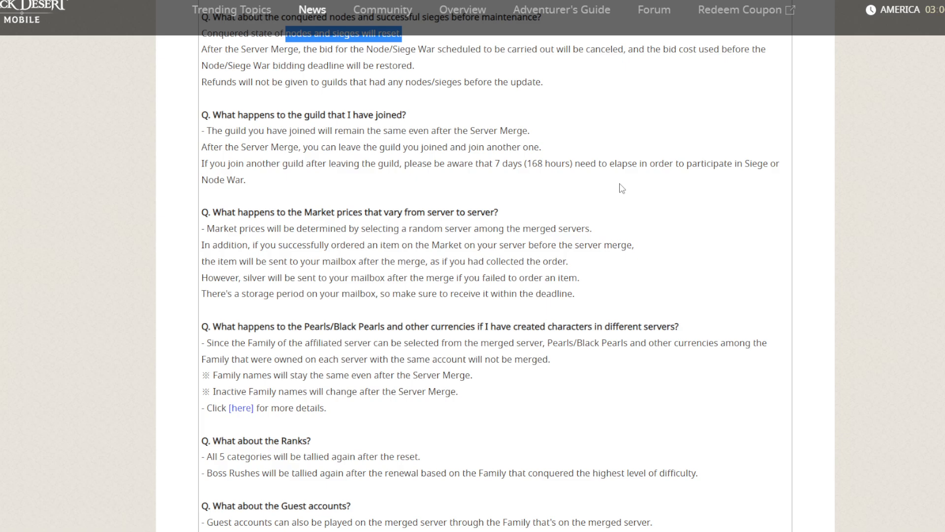
mouse_move(487, 211)
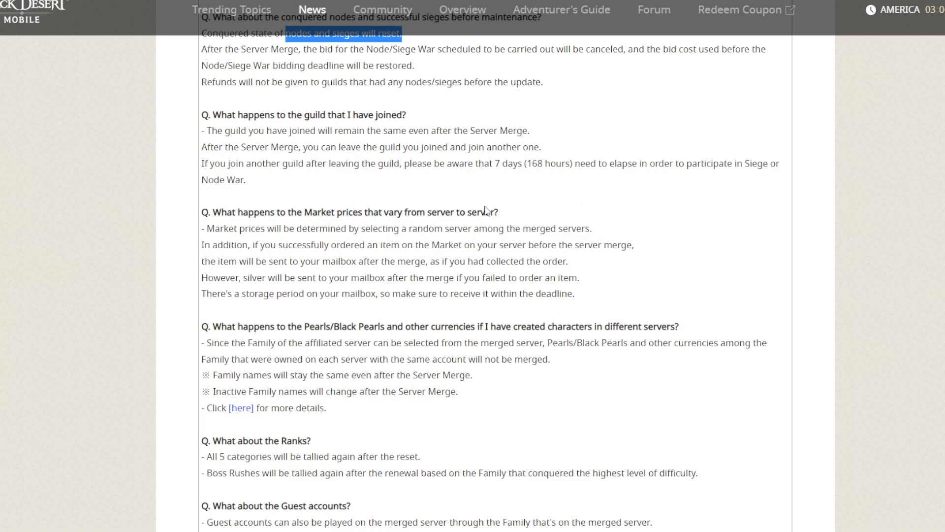
Step: Scroll to the last FAQ answers on Ranks and Guest accounts and the closing thank-you line
scroll(down, 3)
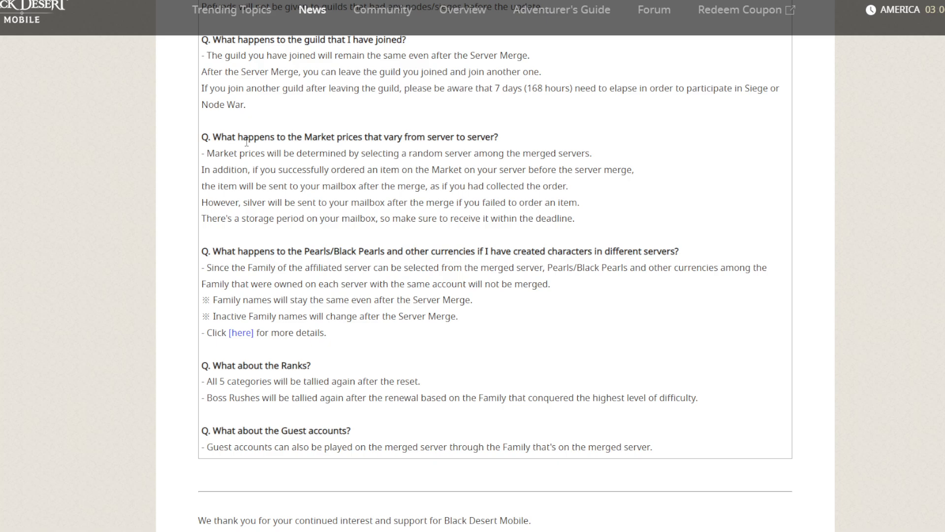
mouse_move(251, 158)
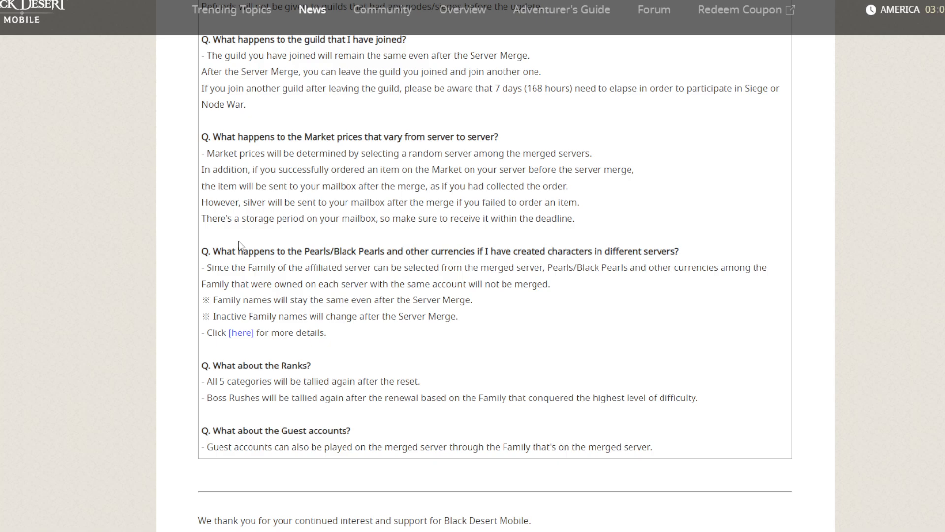
mouse_move(270, 329)
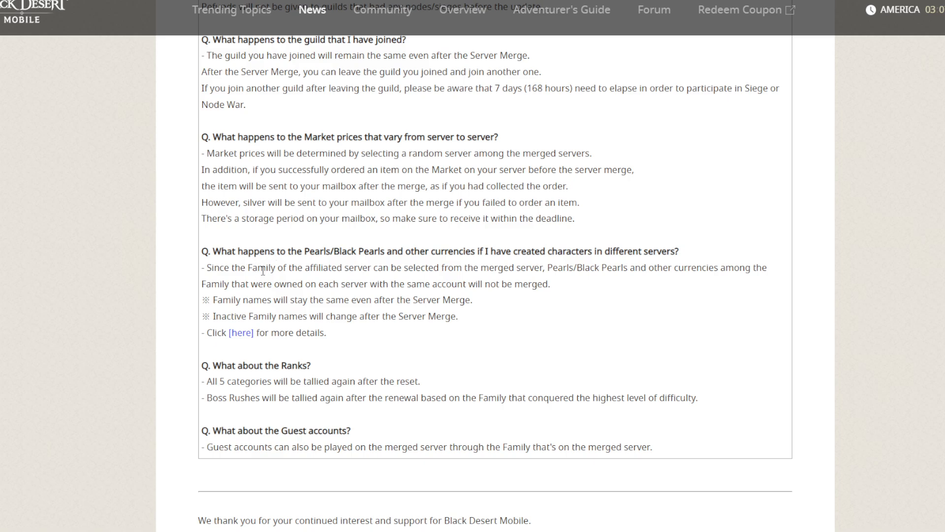
mouse_move(259, 290)
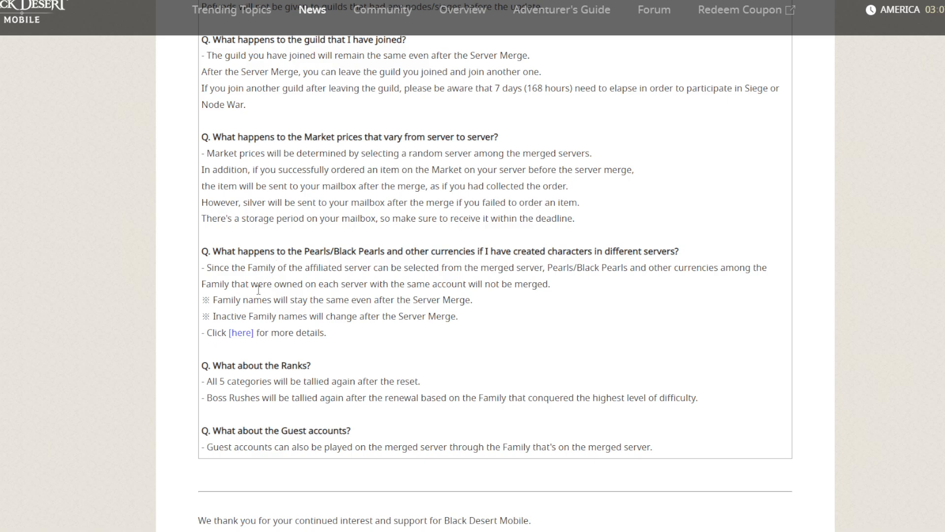
Step: Scroll a little further to the 'Black Desert Mobile Team / Thank you.' sign-off below the FAQ box
scroll(down, 3)
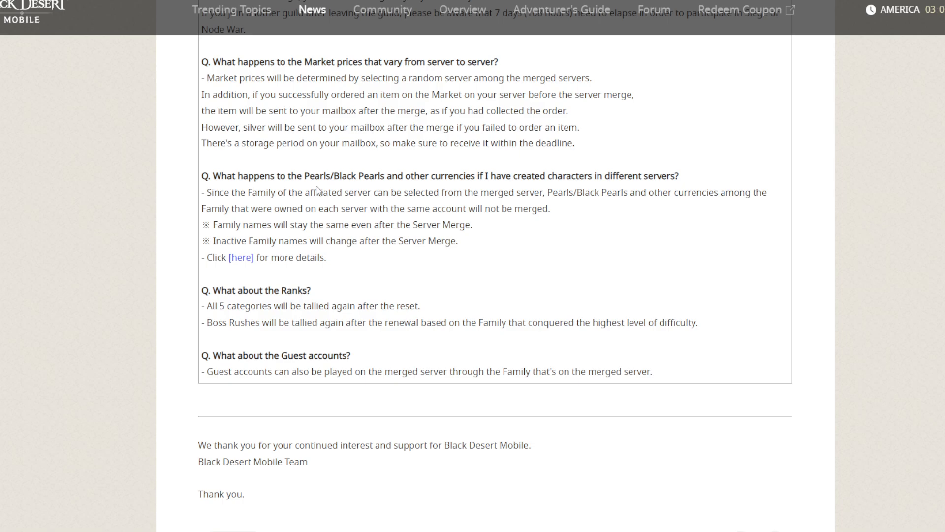
mouse_move(492, 188)
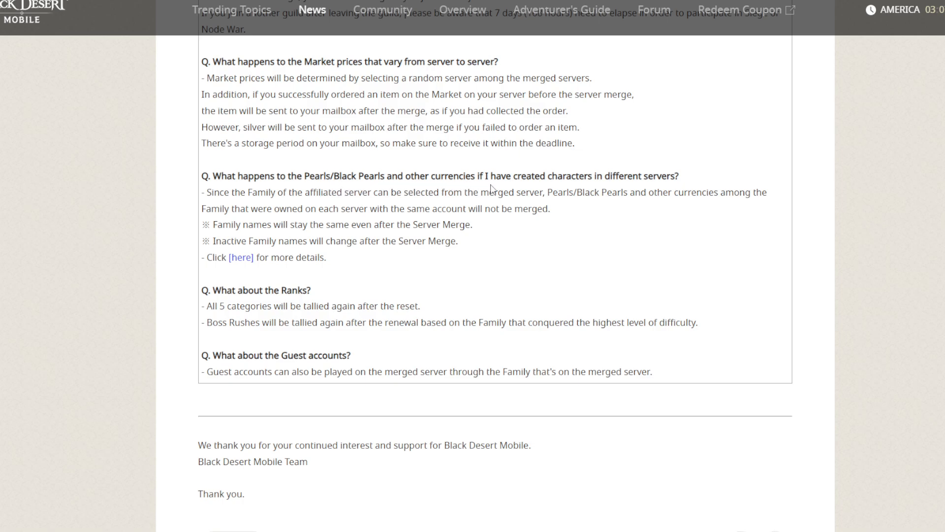
mouse_move(369, 198)
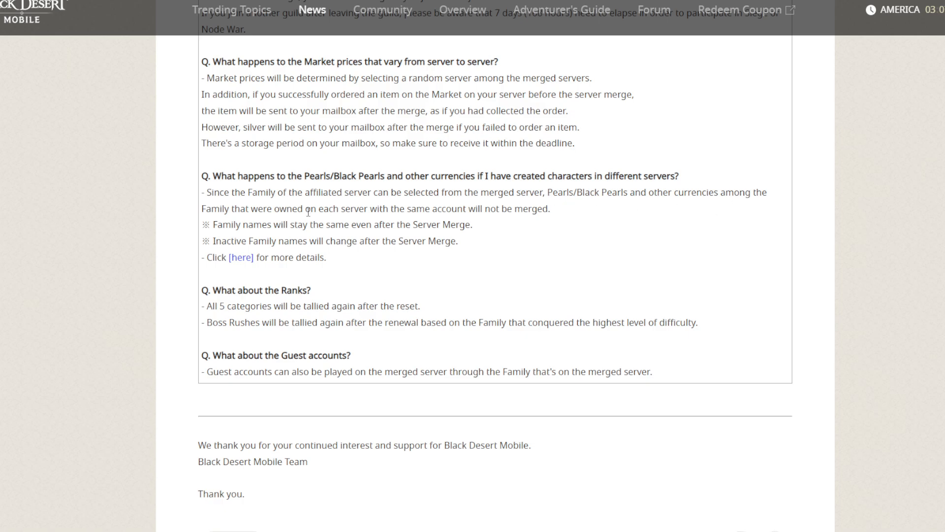
mouse_move(431, 280)
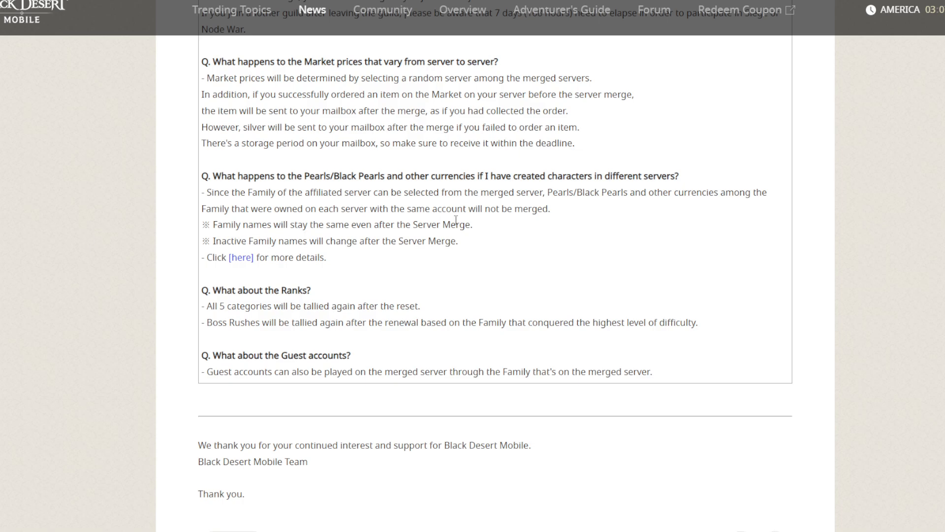
mouse_move(236, 255)
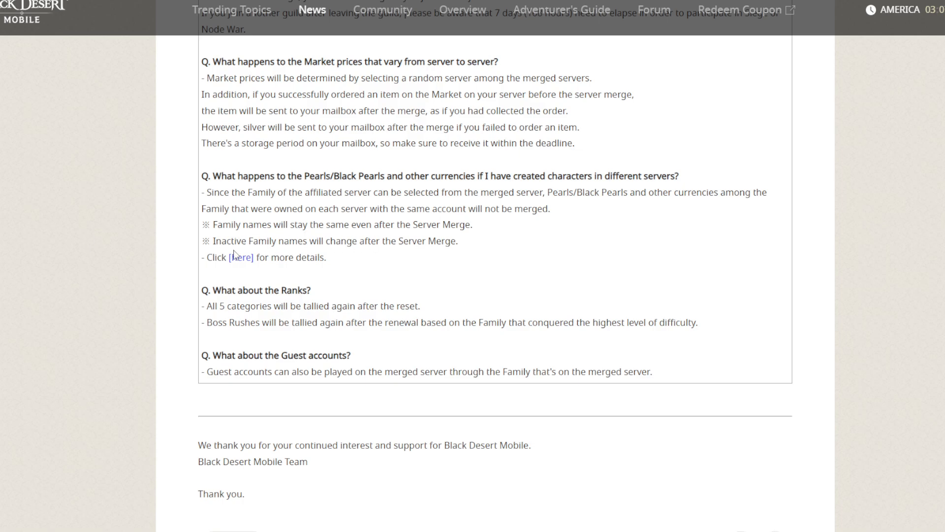
mouse_move(444, 244)
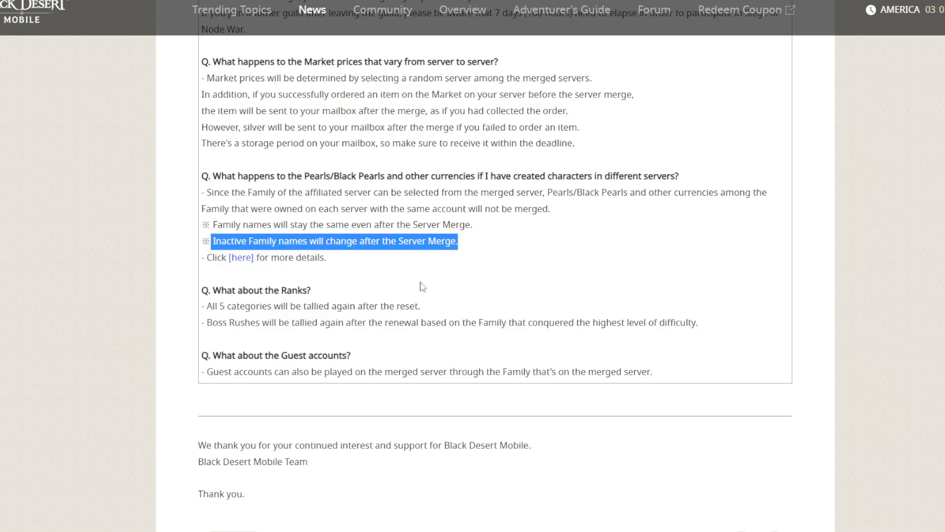
mouse_move(413, 290)
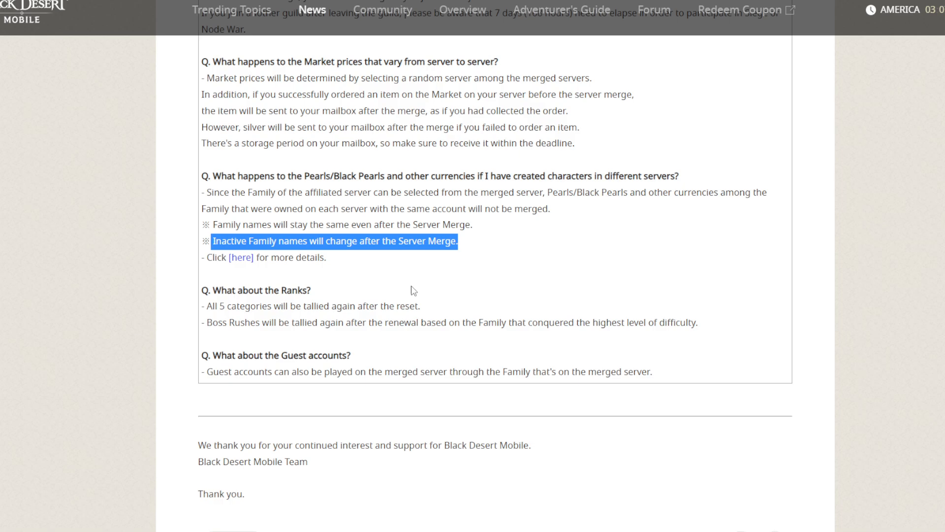
mouse_move(380, 286)
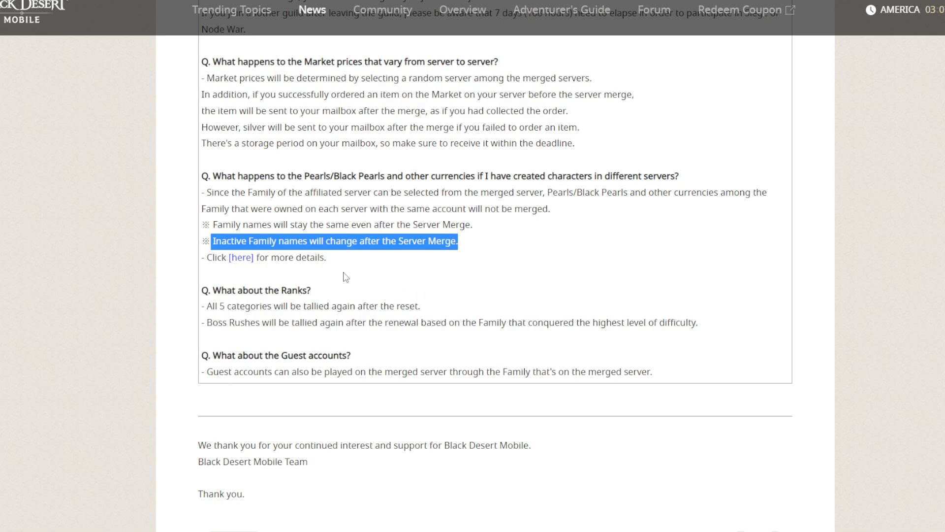
Step: Reach the article's List button and share icons, marking the Ranks category and Boss Rushes lines
scroll(down, 3)
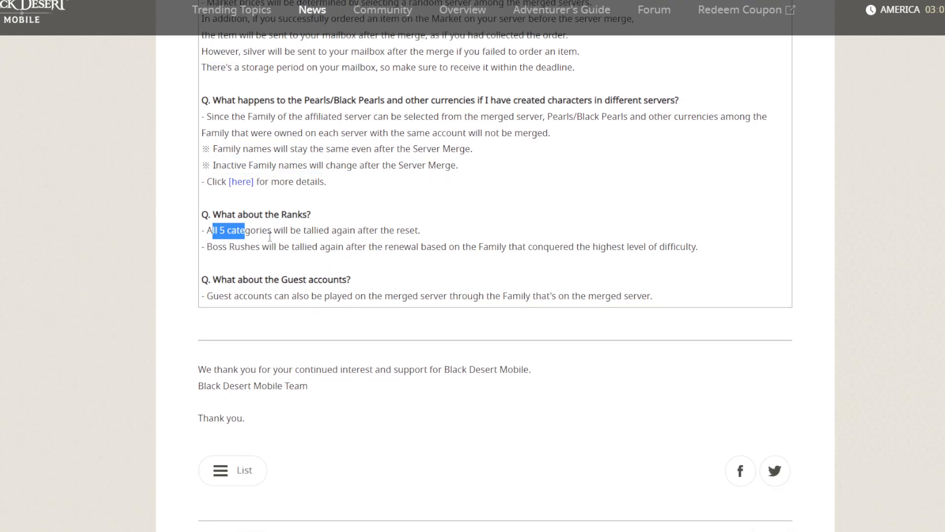
click(213, 253)
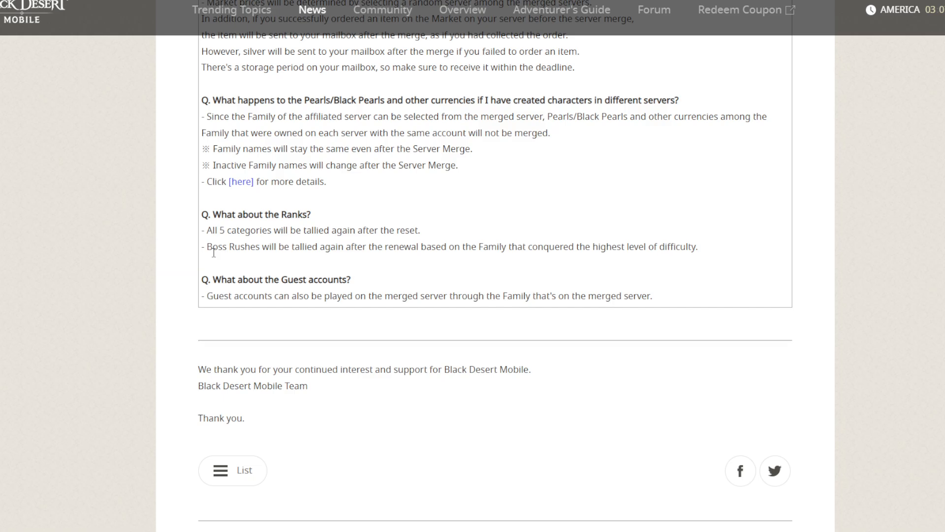
drag(204, 246, 290, 246)
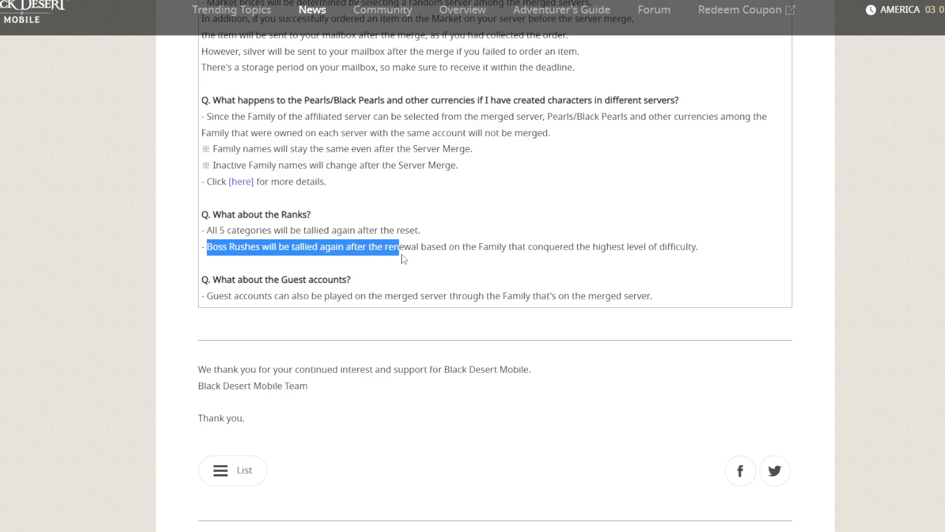
drag(401, 259, 577, 259)
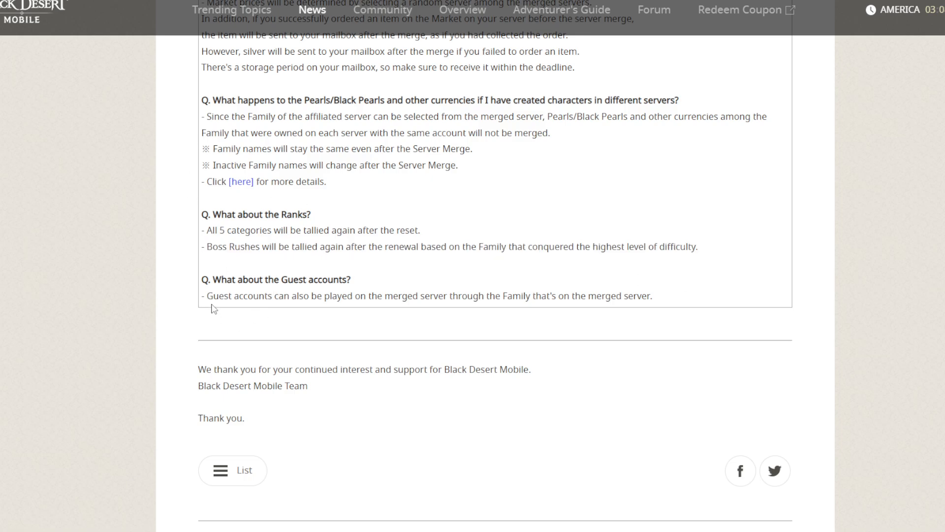
Step: Scroll back through the merge list and intro to the announcement title, banner and language links
drag(216, 295, 652, 295)
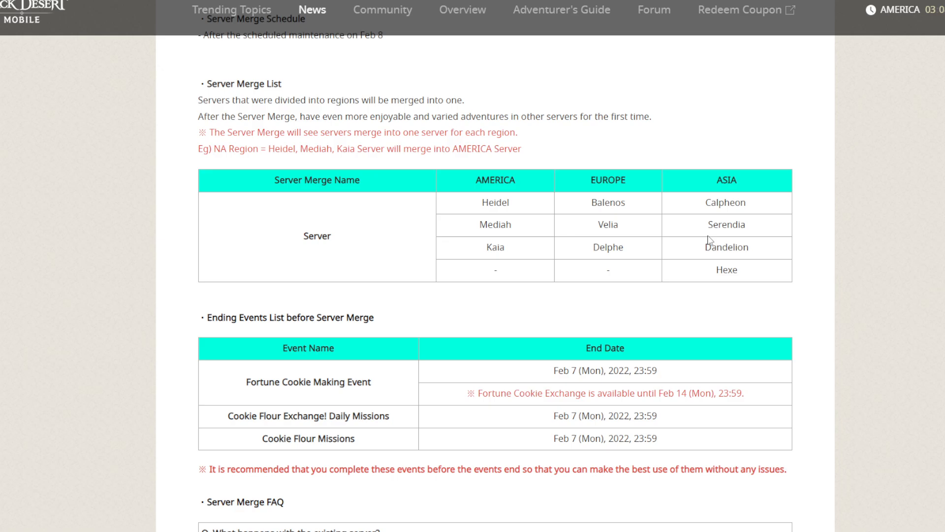
mouse_move(732, 263)
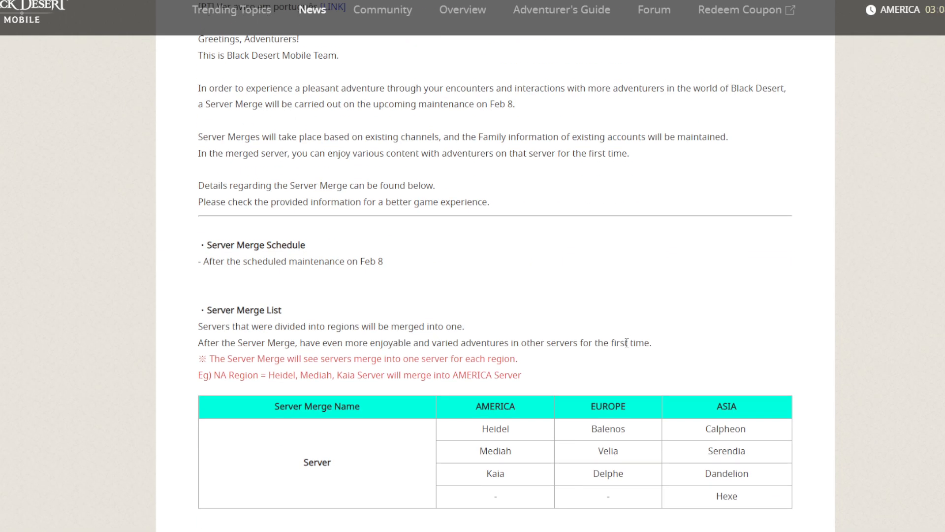
scroll(down, 3)
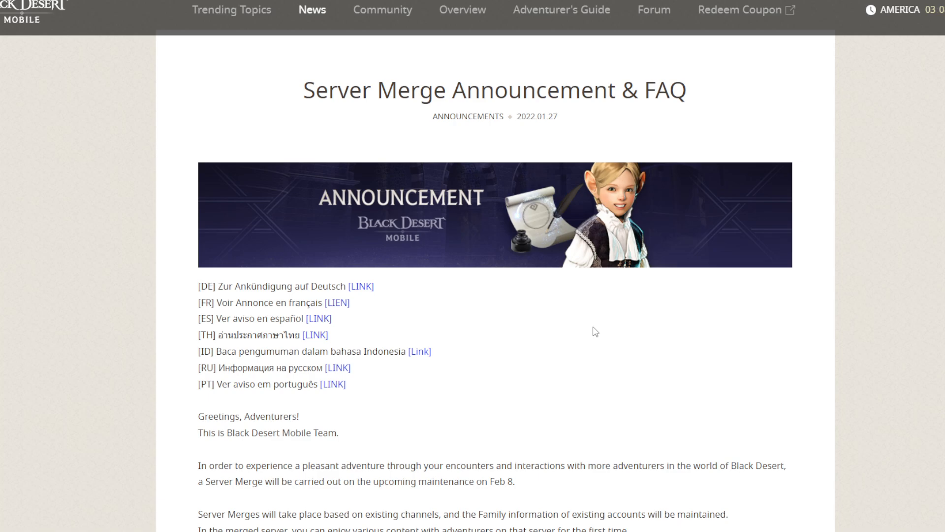
mouse_move(577, 388)
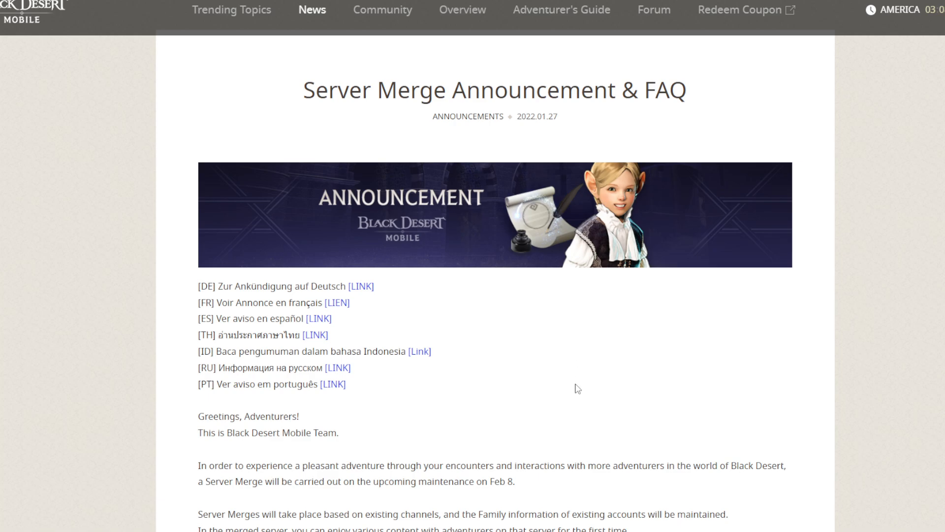